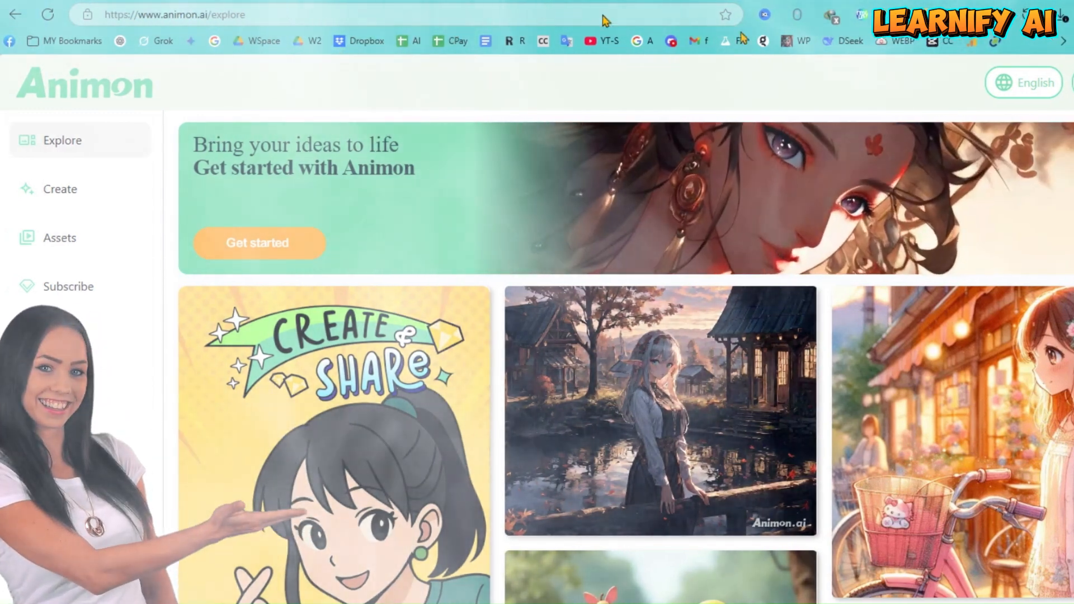
# Browse the Animon home page, go to Sign Up and begin signing in with a Google account
pyautogui.scroll(-3)
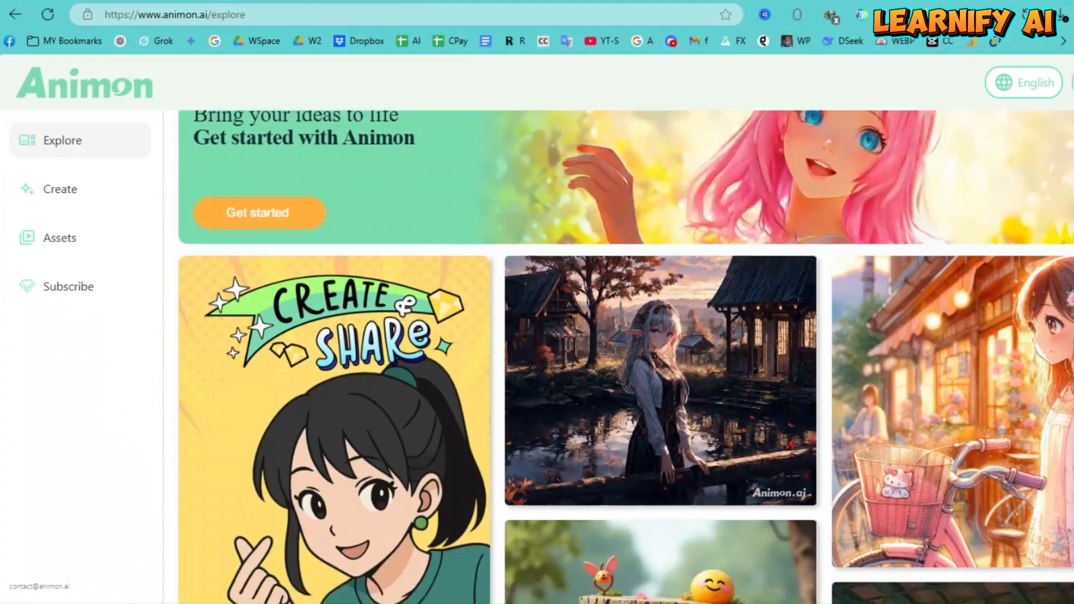
pyautogui.scroll(-3)
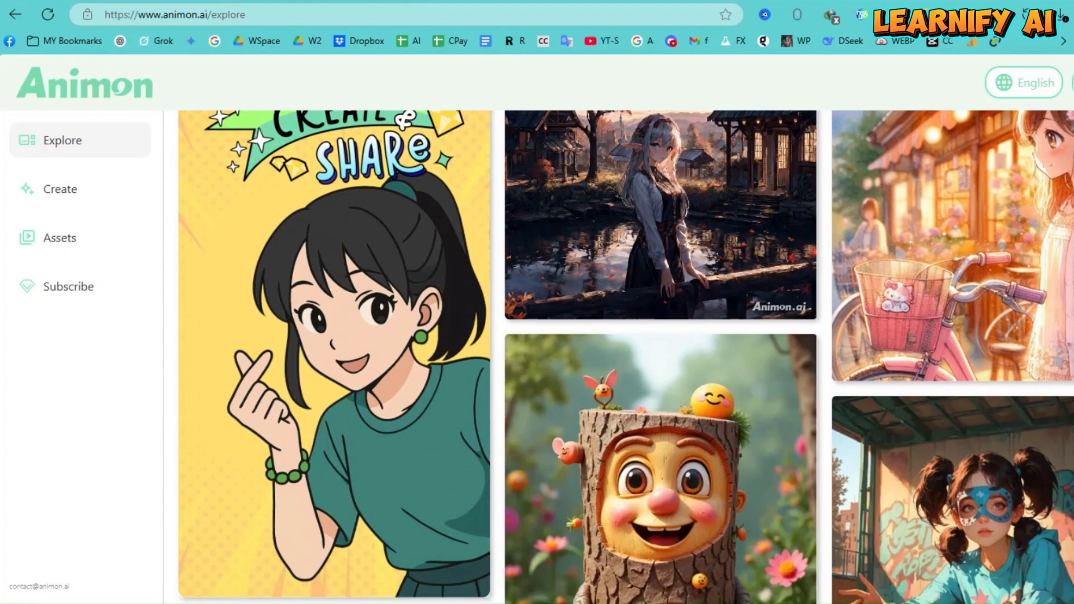
pyautogui.scroll(-3)
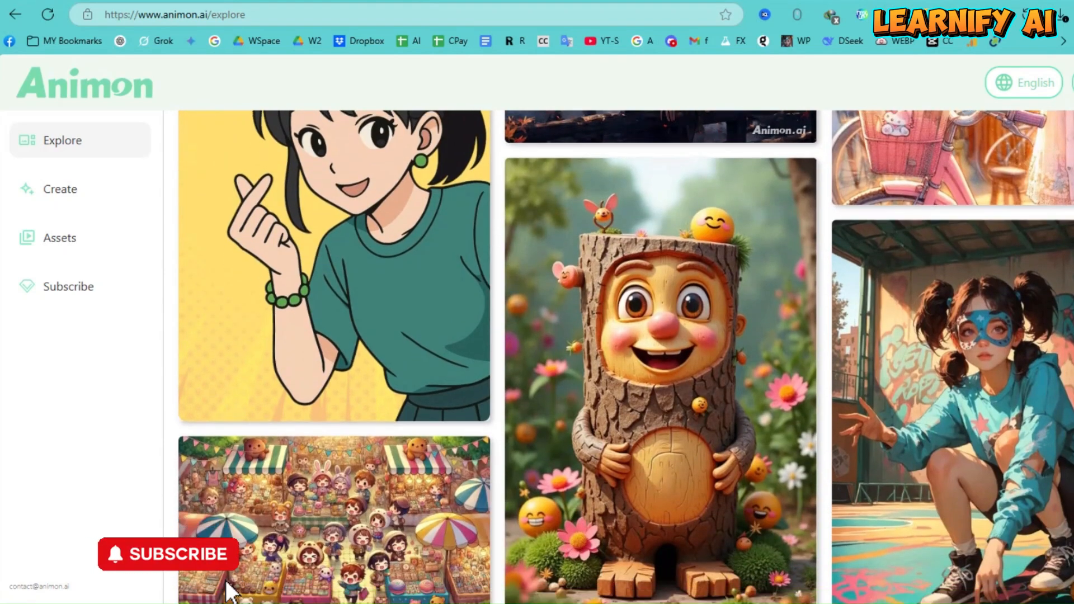
pyautogui.scroll(-3)
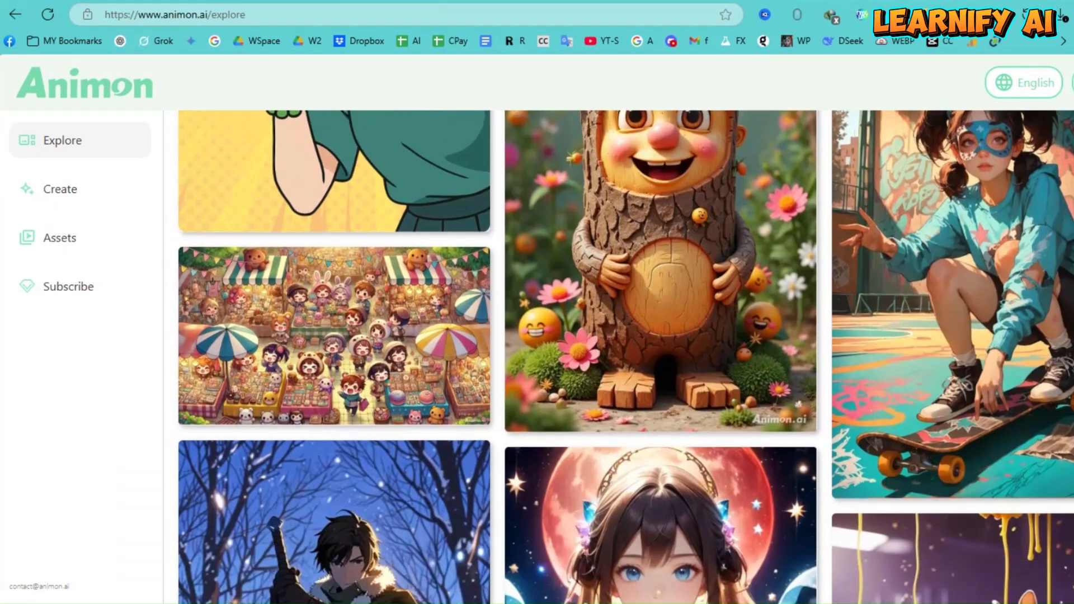
pyautogui.scroll(-3)
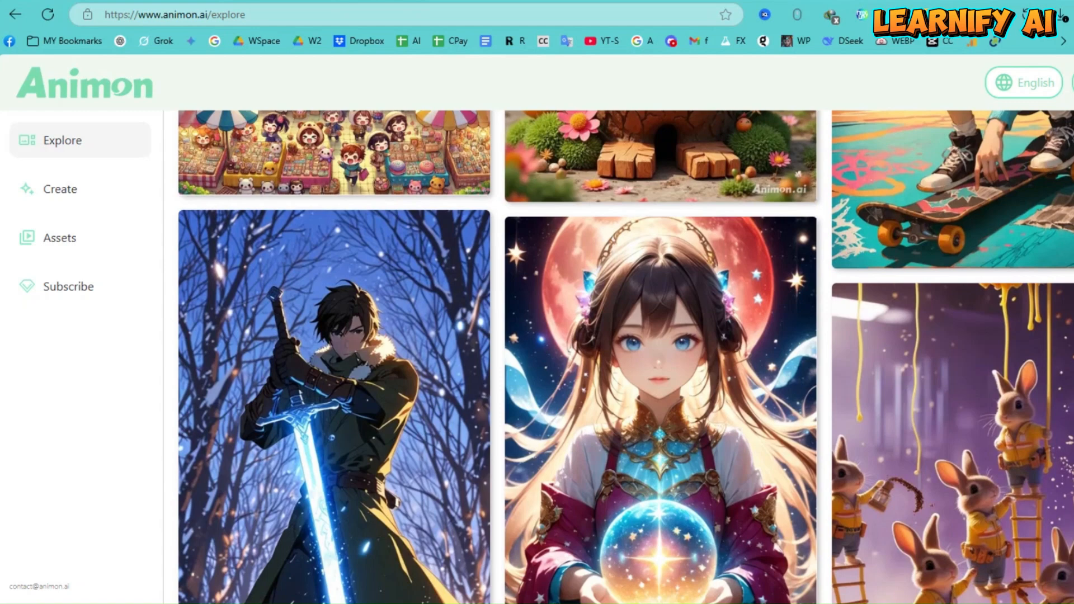
pyautogui.click(1027, 82)
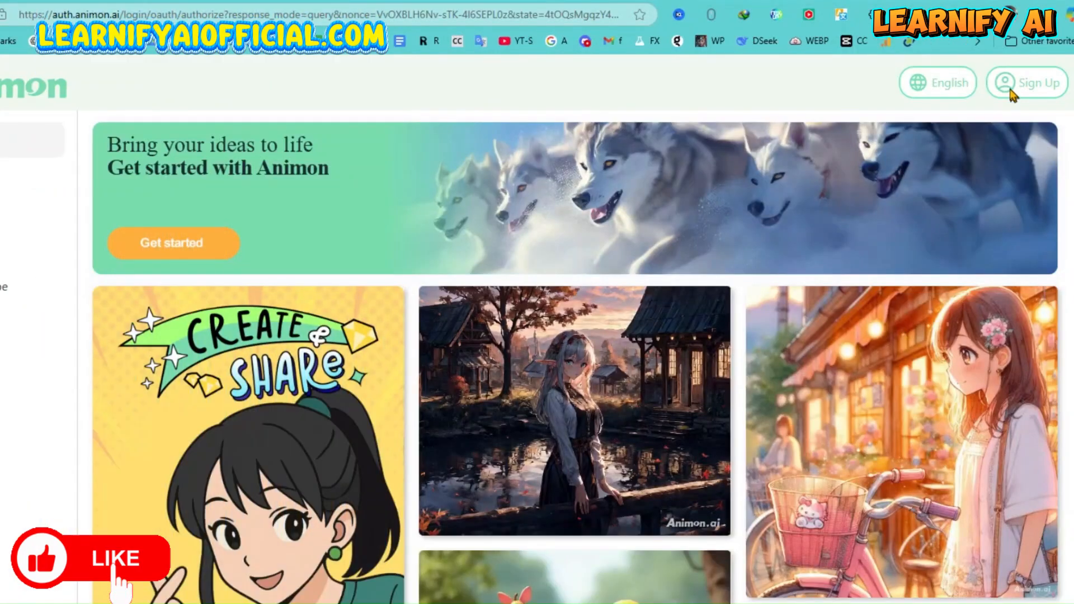
pyautogui.click(1026, 81)
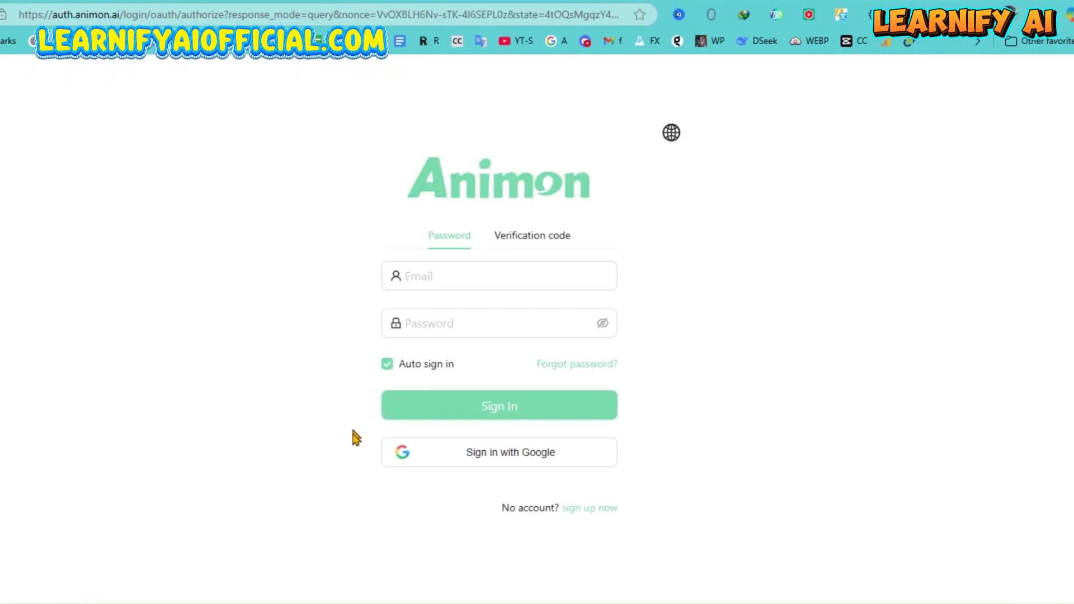
pyautogui.click(499, 452)
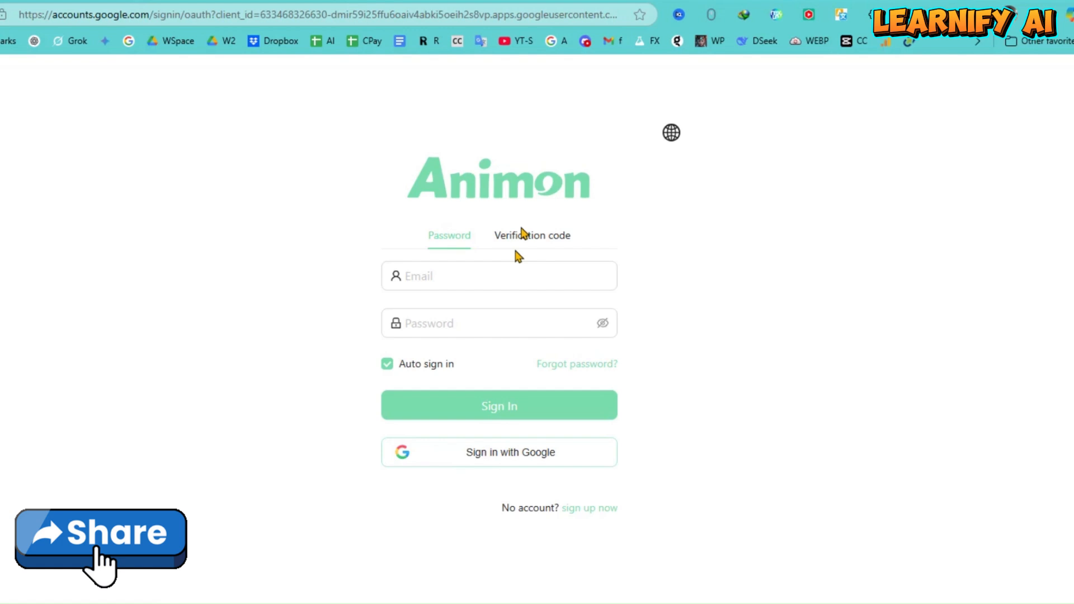
pyautogui.moveTo(623, 35)
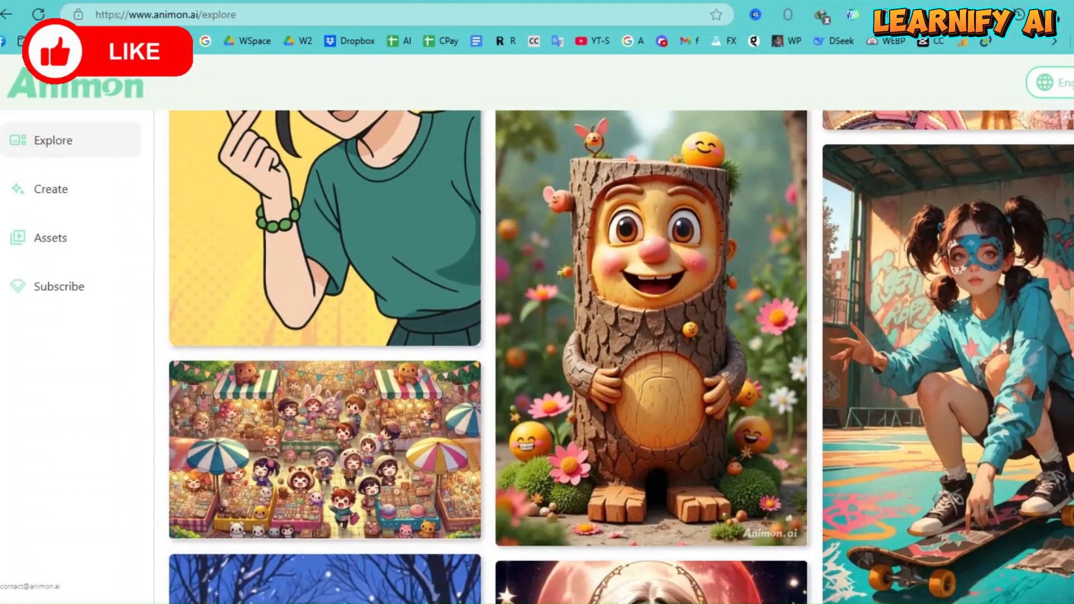
pyautogui.scroll(-3)
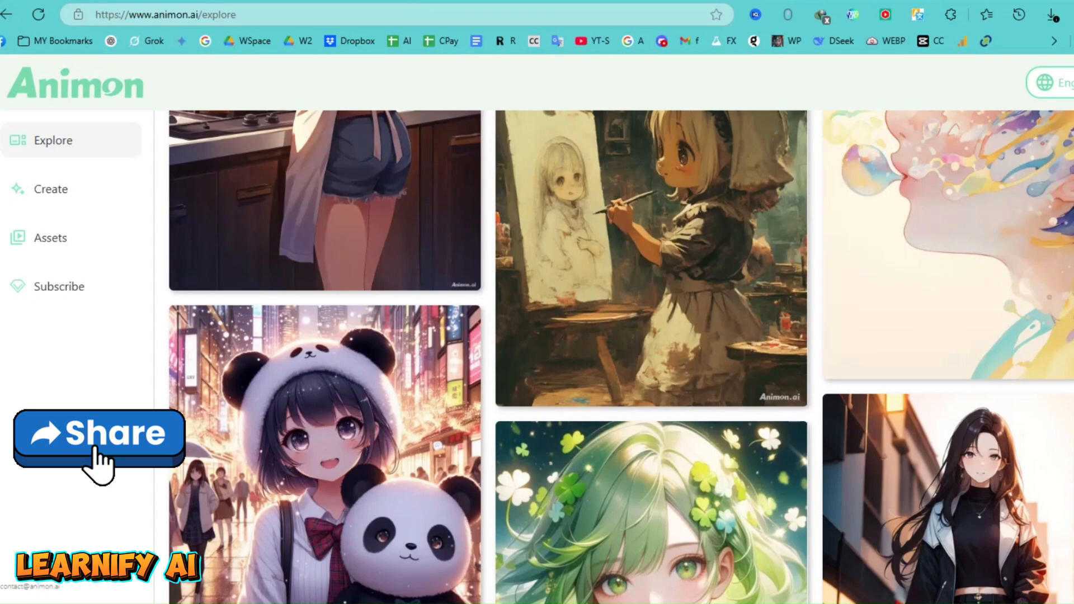
pyautogui.scroll(-3)
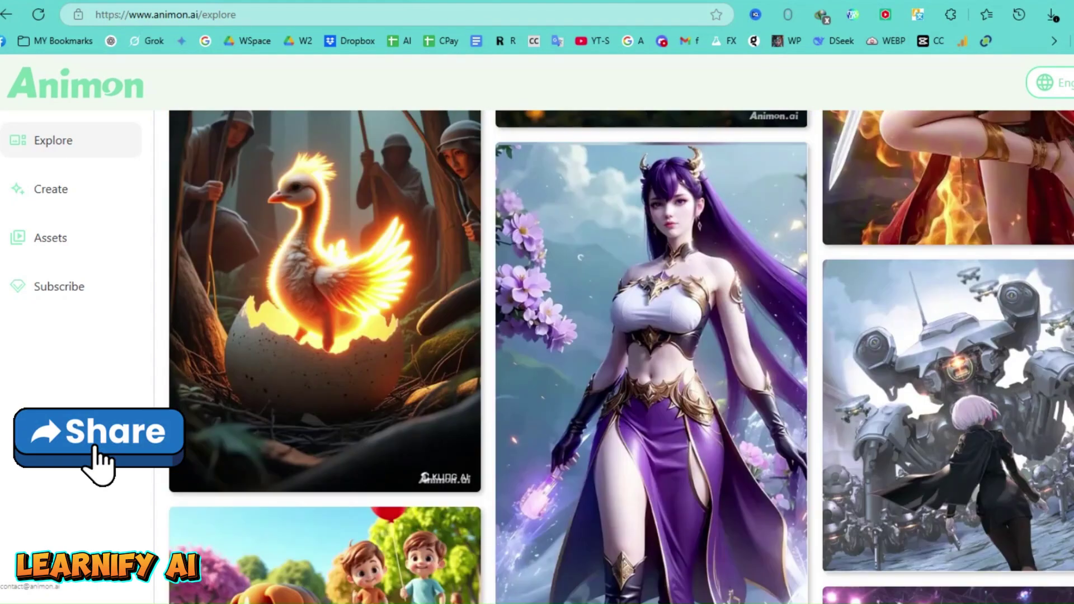
pyautogui.scroll(-3)
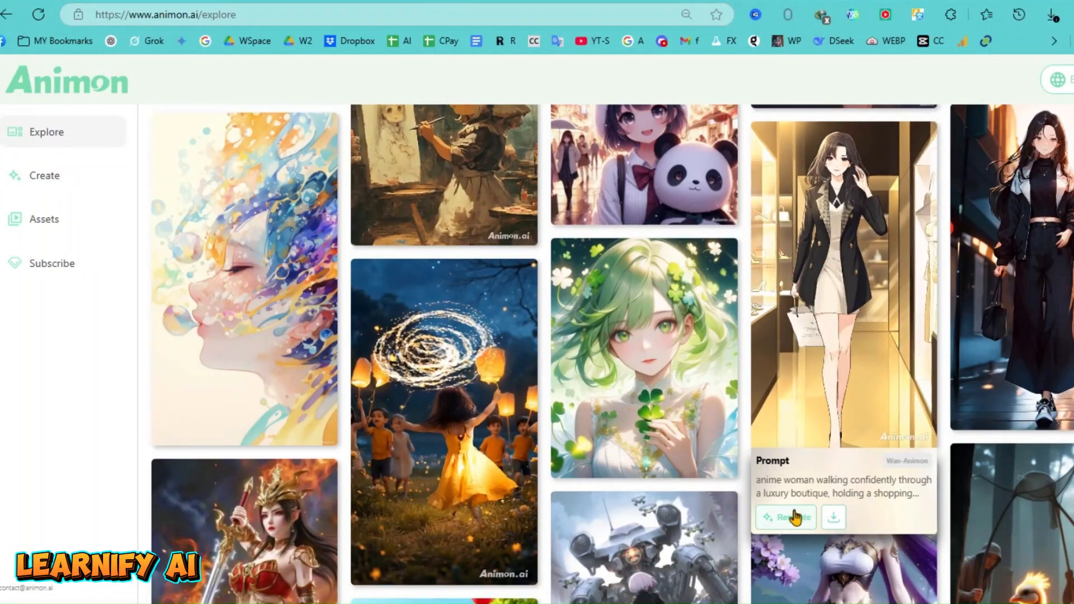
# Recreate the boutique woman clip and replace 'shopping bag' in its prompt with 'a puppy'
pyautogui.click(786, 517)
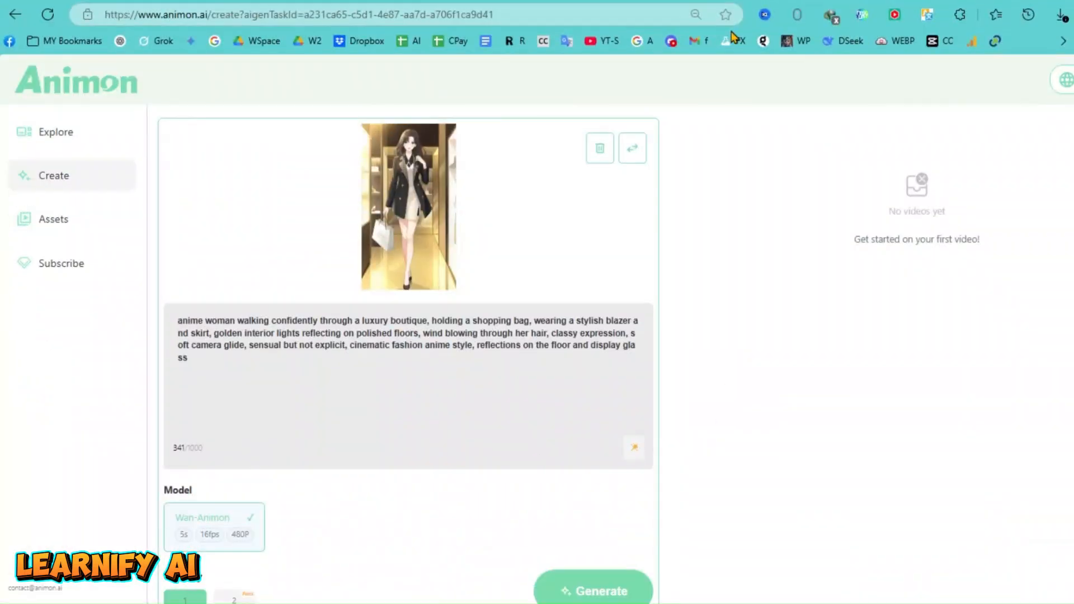
pyautogui.scroll(-3)
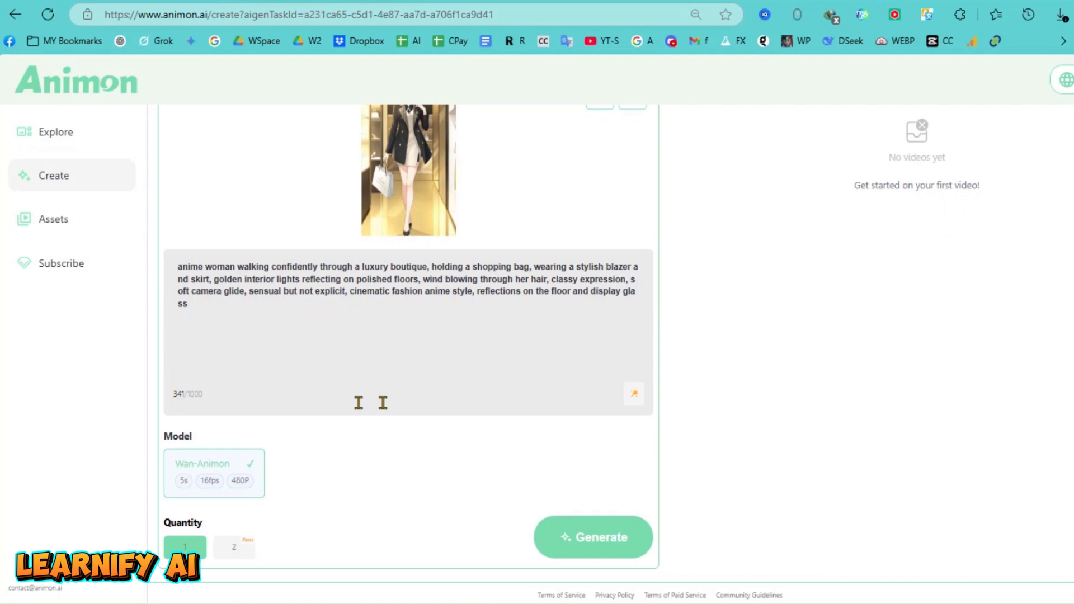
pyautogui.scroll(3)
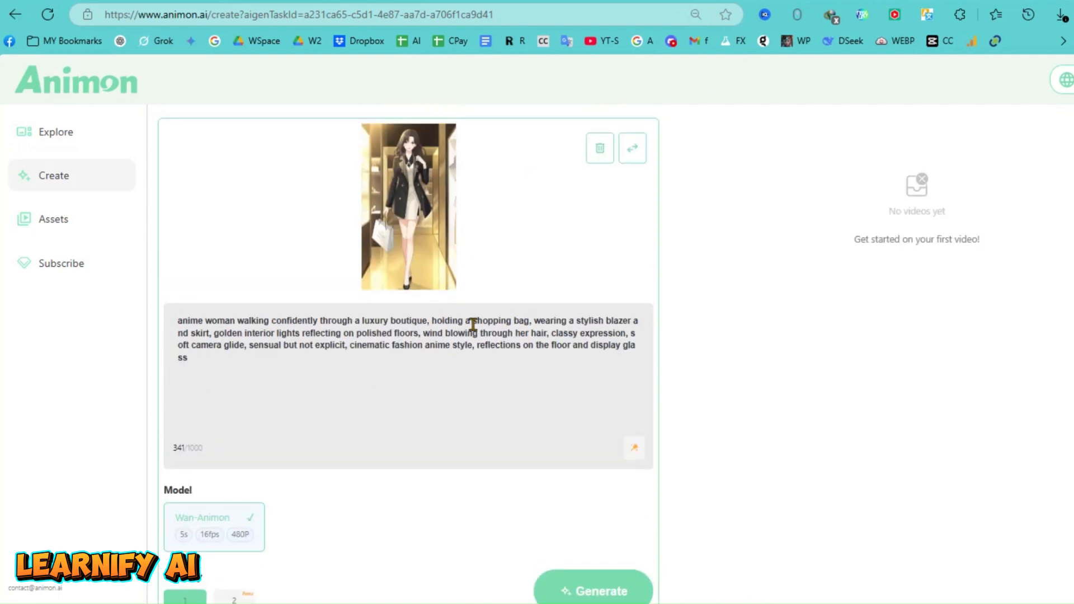
pyautogui.doubleClick(500, 321)
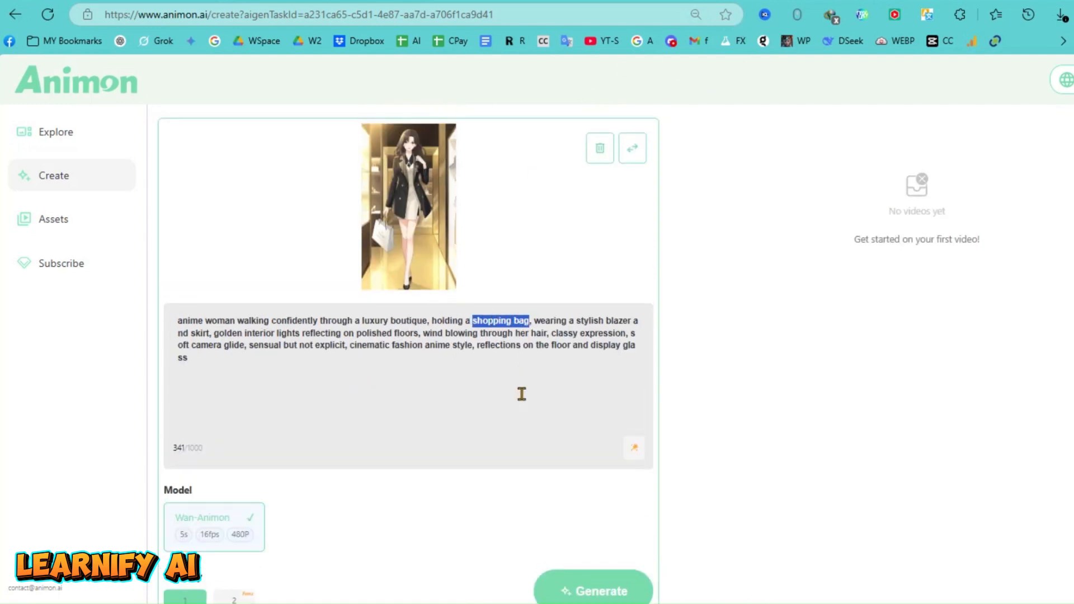
pyautogui.write('a puppy')
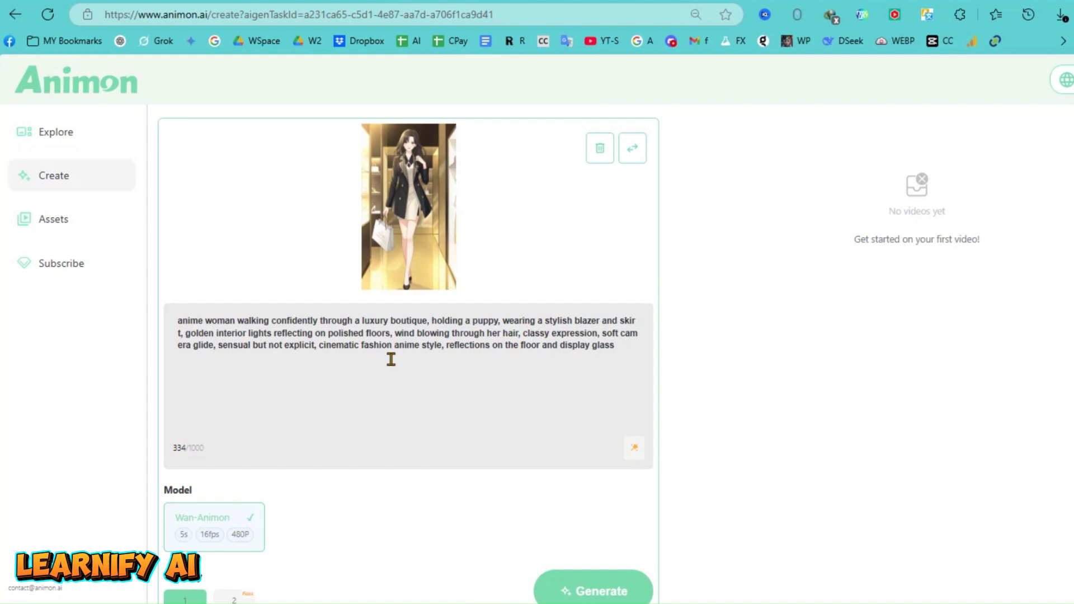
pyautogui.scroll(-3)
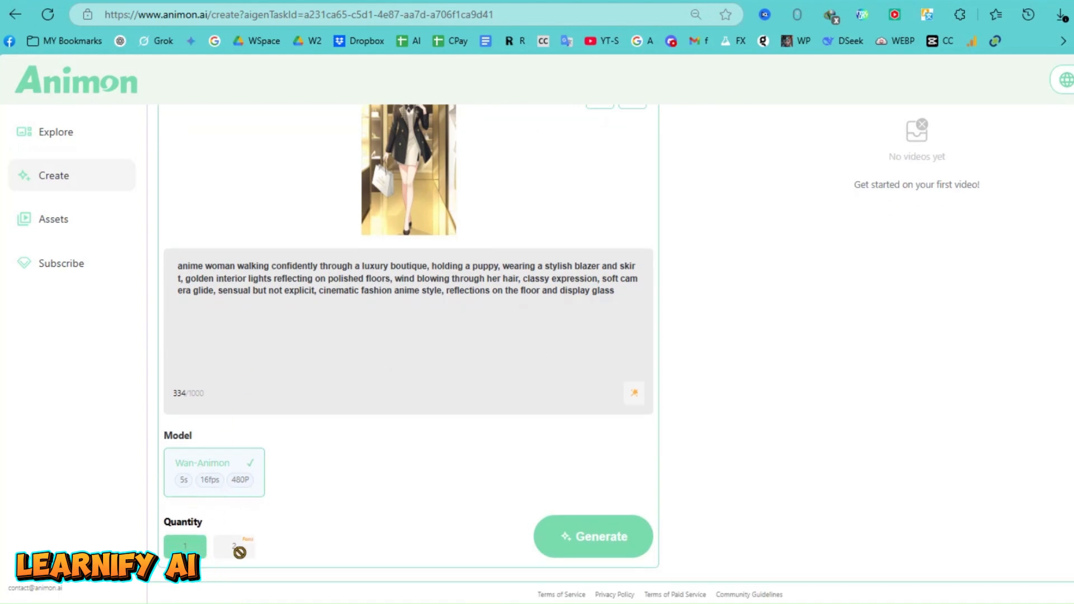
pyautogui.click(61, 263)
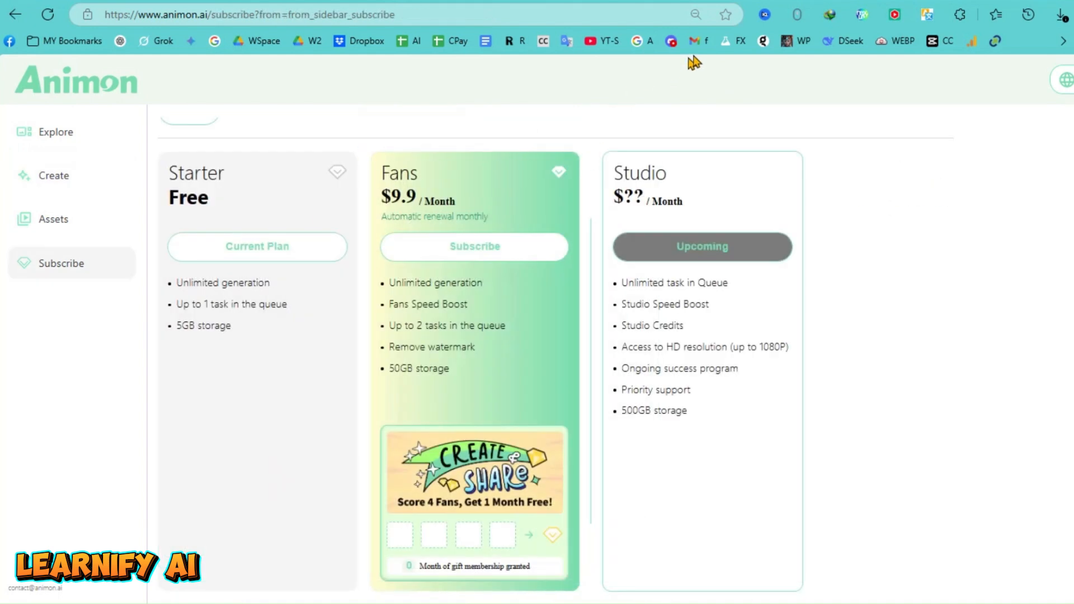
pyautogui.moveTo(346, 392)
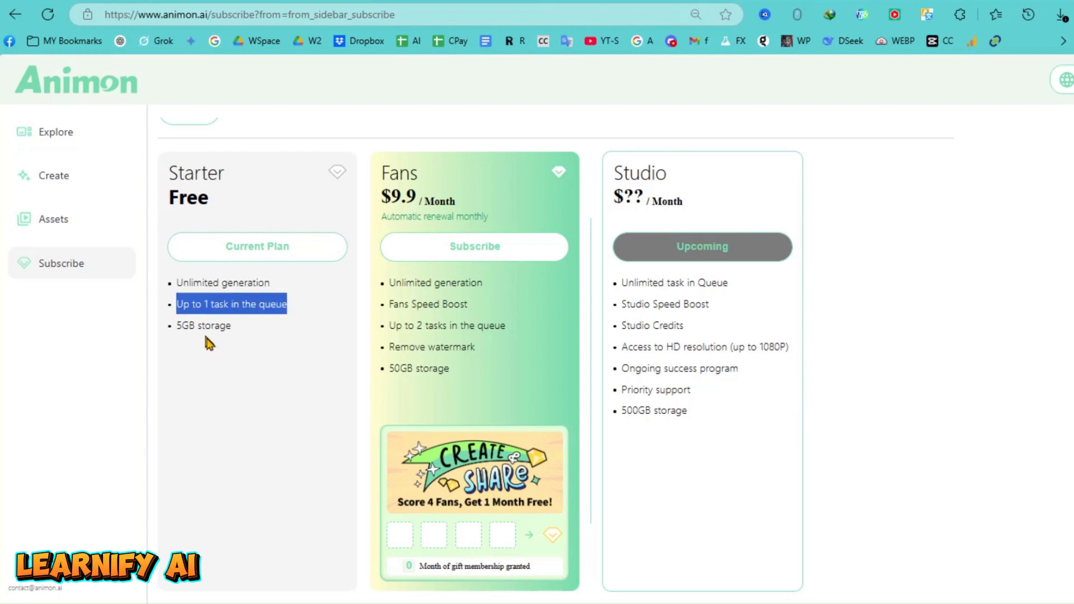
pyautogui.click(53, 176)
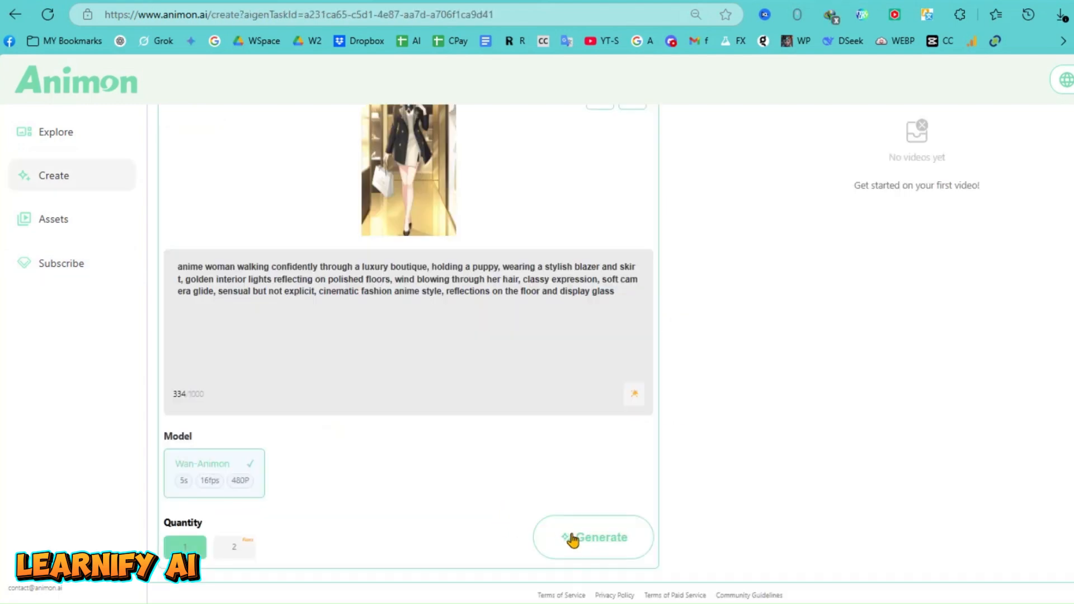
# Generate the woman-with-puppy boutique video and close its finished preview
pyautogui.click(593, 537)
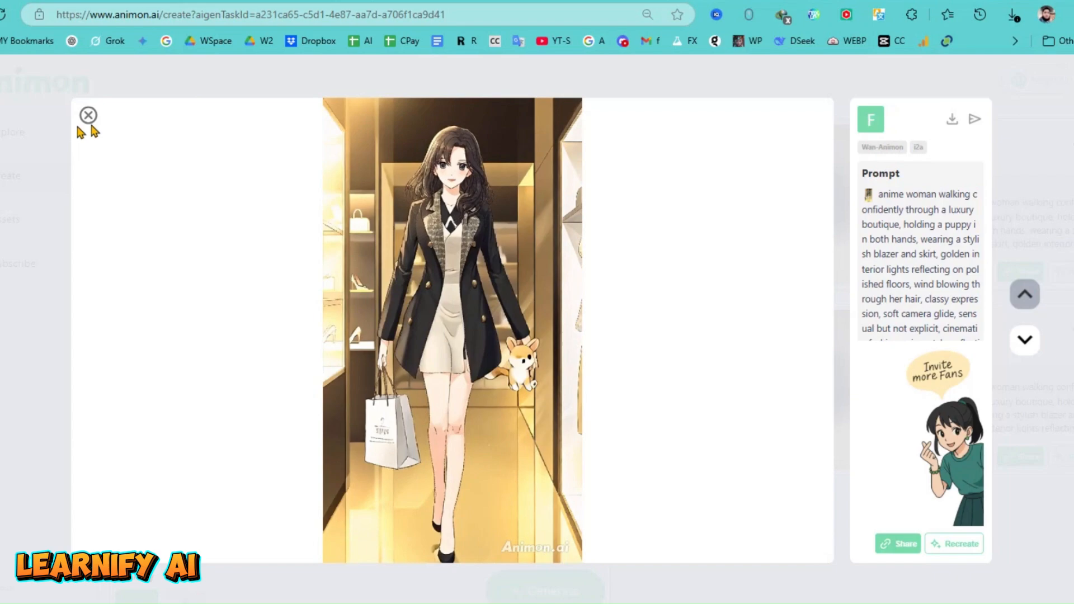
pyautogui.click(88, 114)
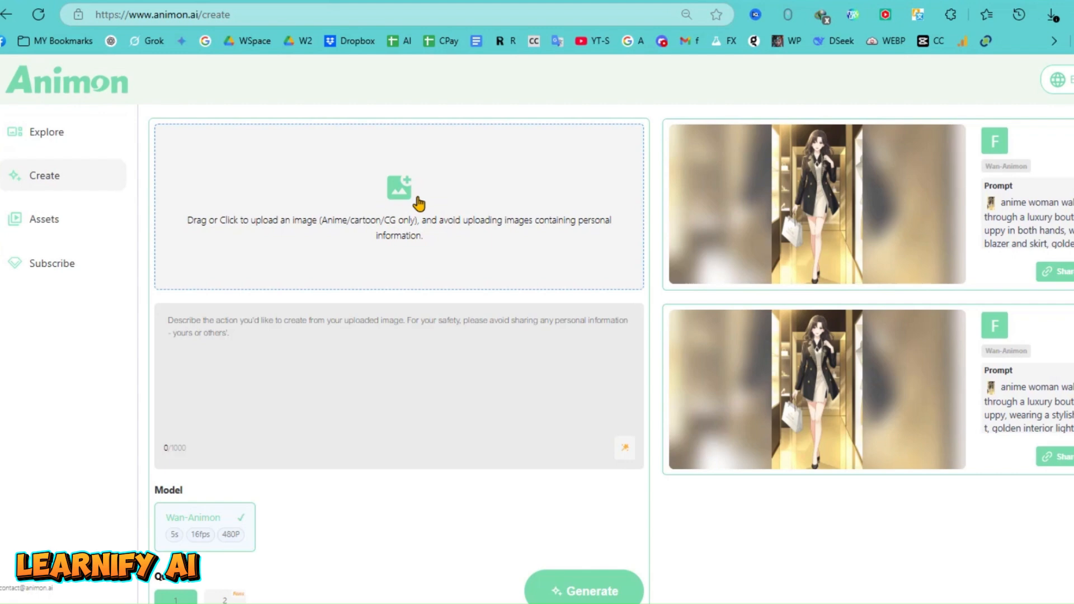
# Upload the goat-playing-violin image as the source for a new video
pyautogui.click(399, 206)
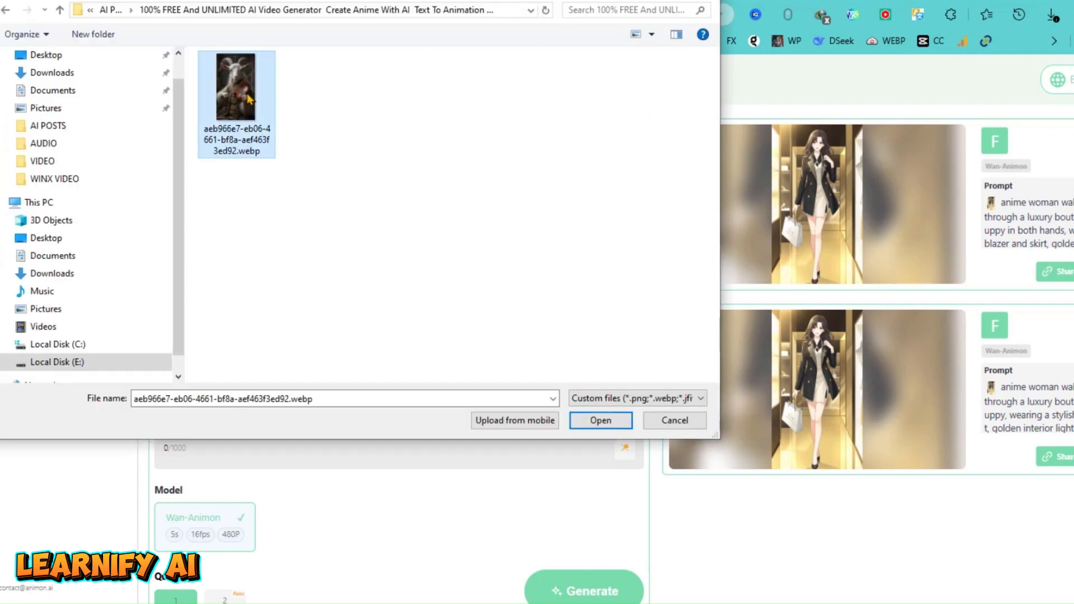
pyautogui.click(600, 420)
pyautogui.write('cool goat playing violin animated style')
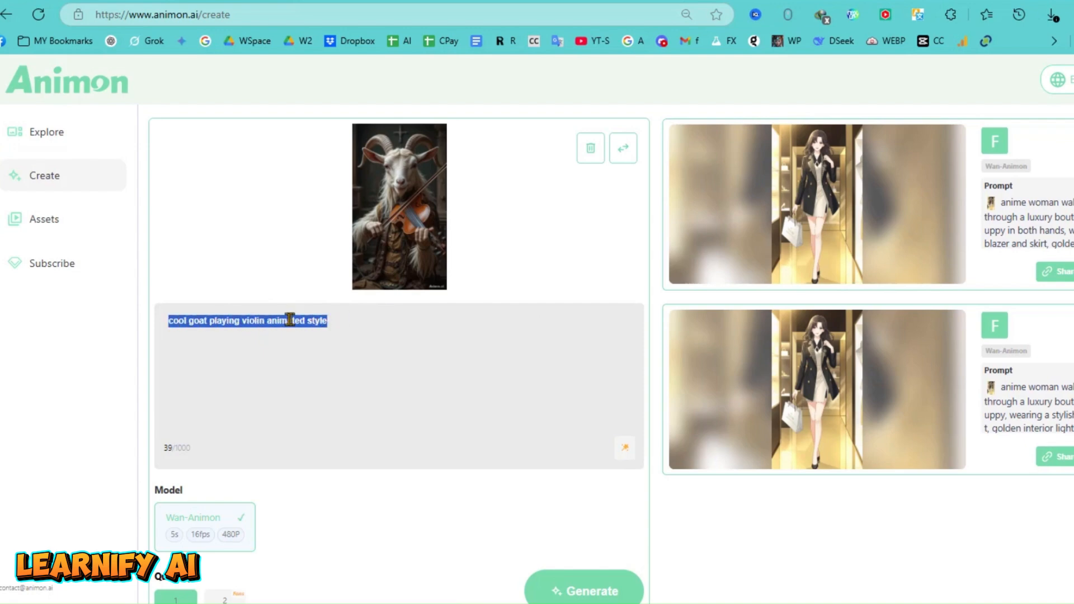
# Extend the goat prompt with ', camera tracking shot' and turn on the prompt enhancer
pyautogui.doubleClick(297, 321)
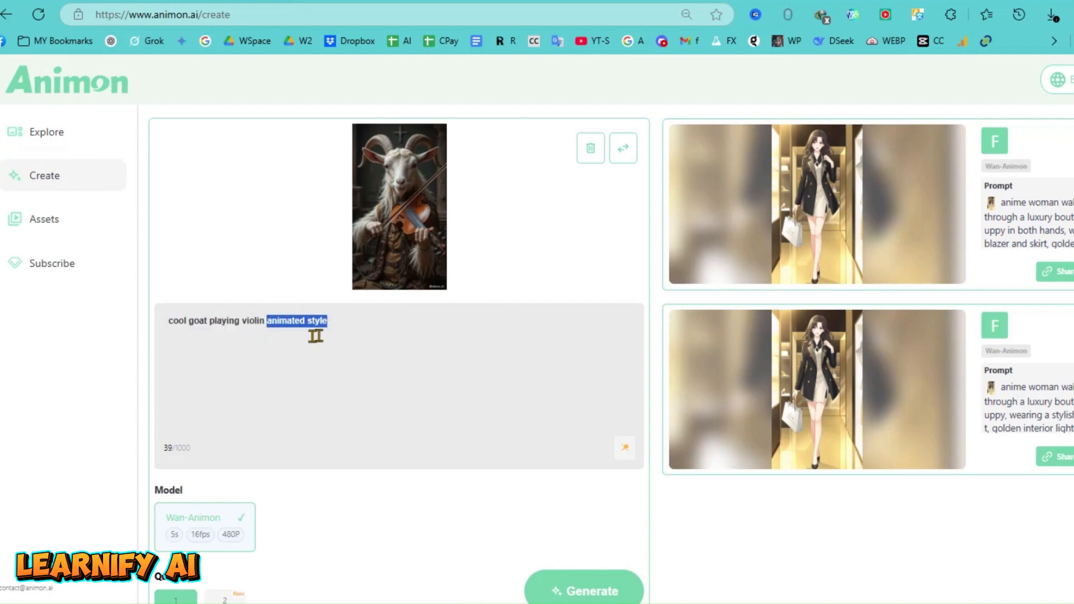
pyautogui.write(', camera tra')
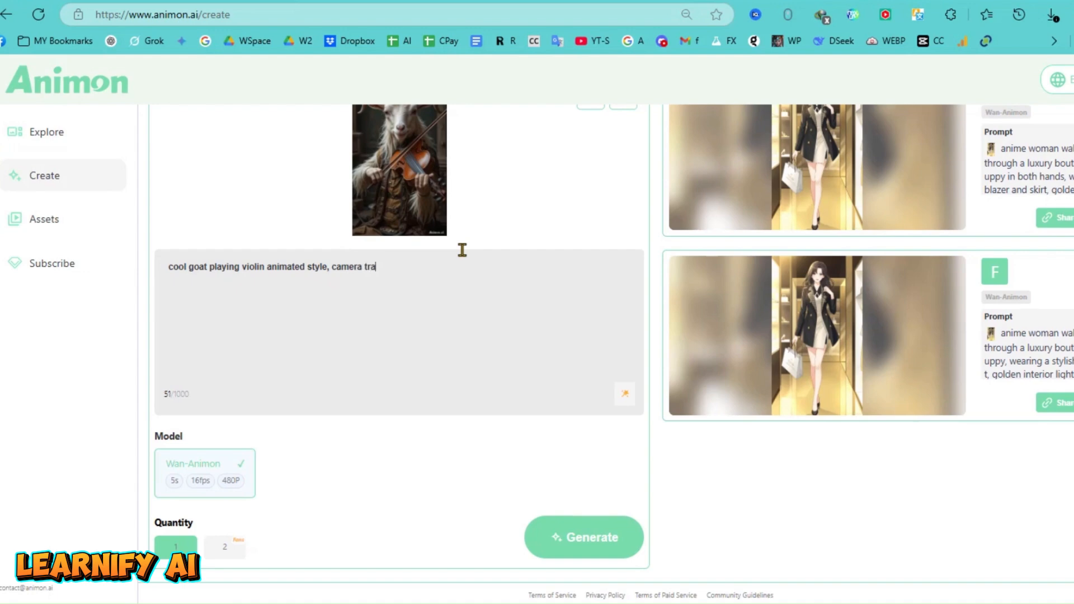
pyautogui.write('cking s')
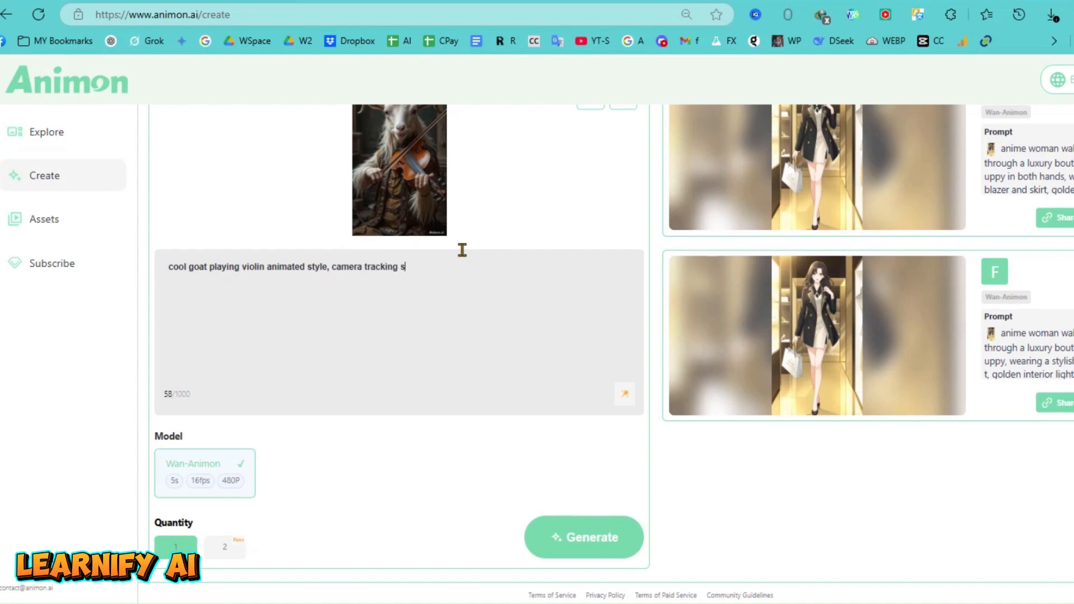
pyautogui.write('hot')
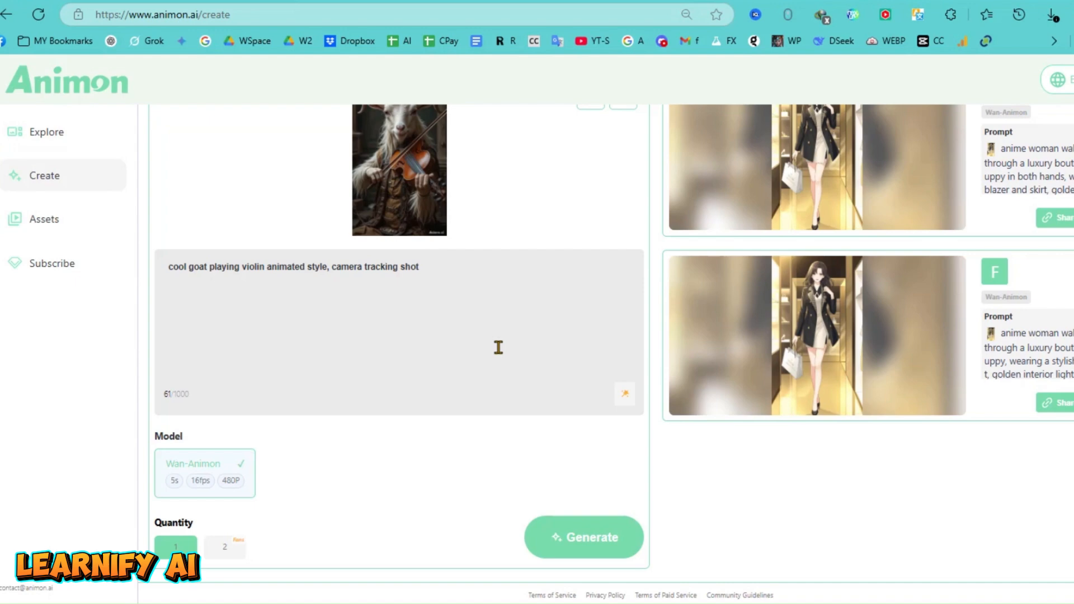
pyautogui.click(624, 394)
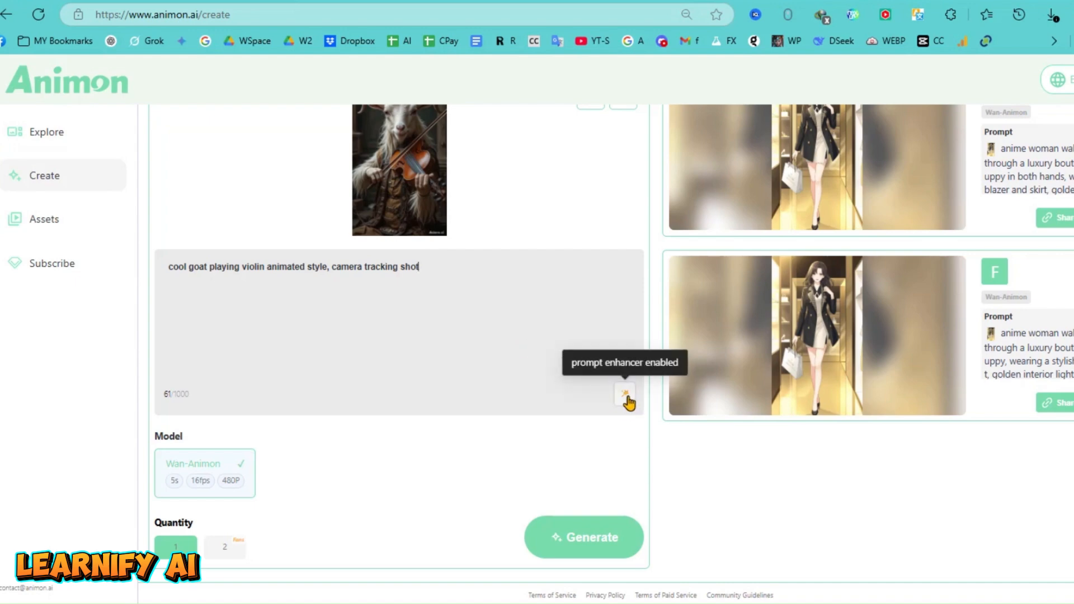
pyautogui.moveTo(656, 102)
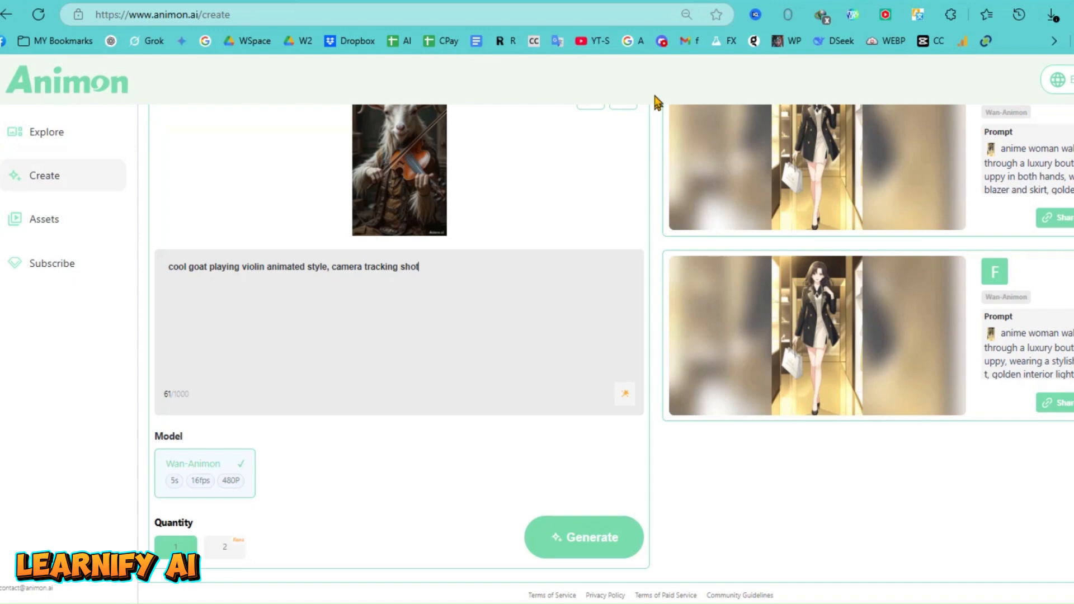
pyautogui.moveTo(307, 518)
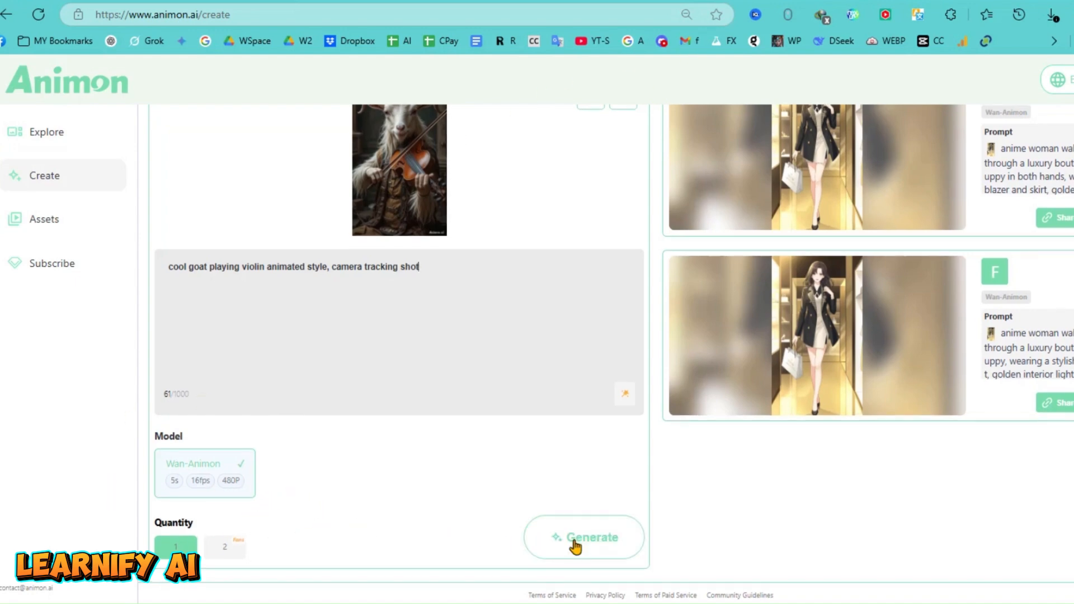
# Generate the violin-playing goat video, watch the result and close the preview
pyautogui.click(583, 537)
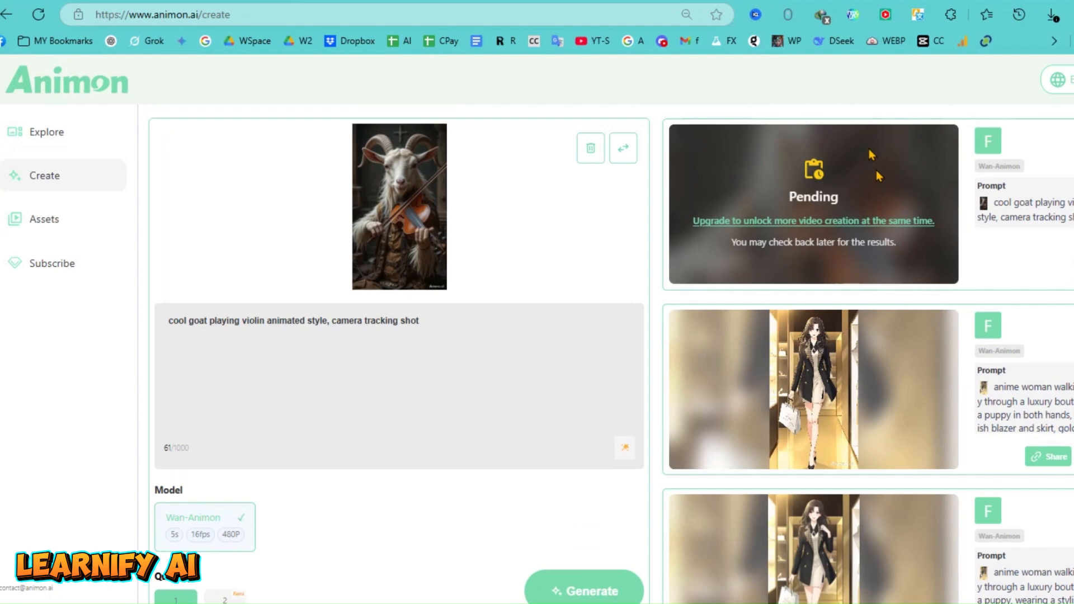
pyautogui.click(398, 205)
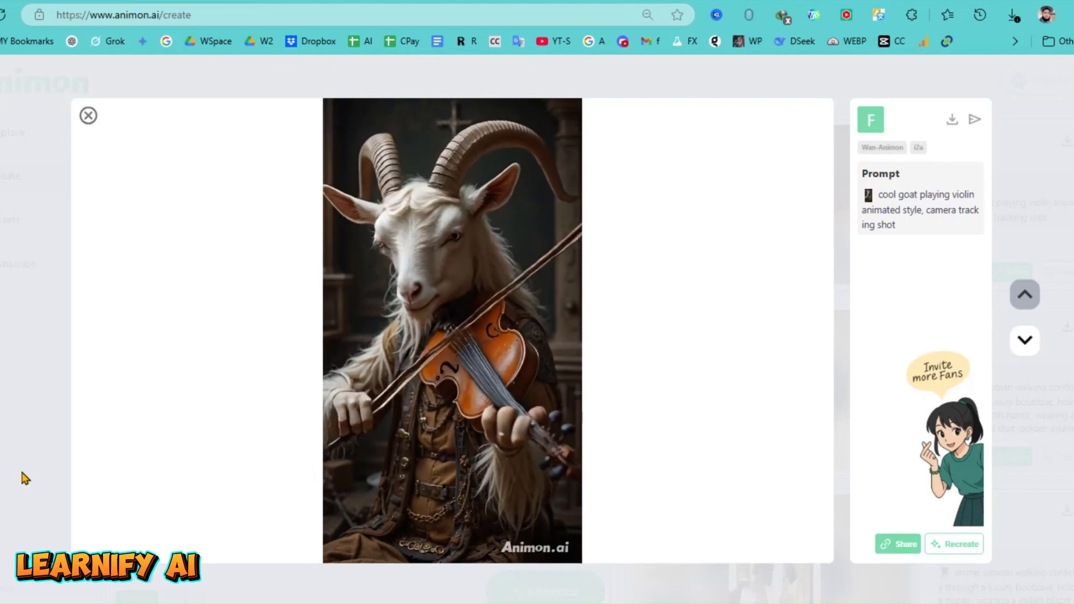
pyautogui.click(88, 115)
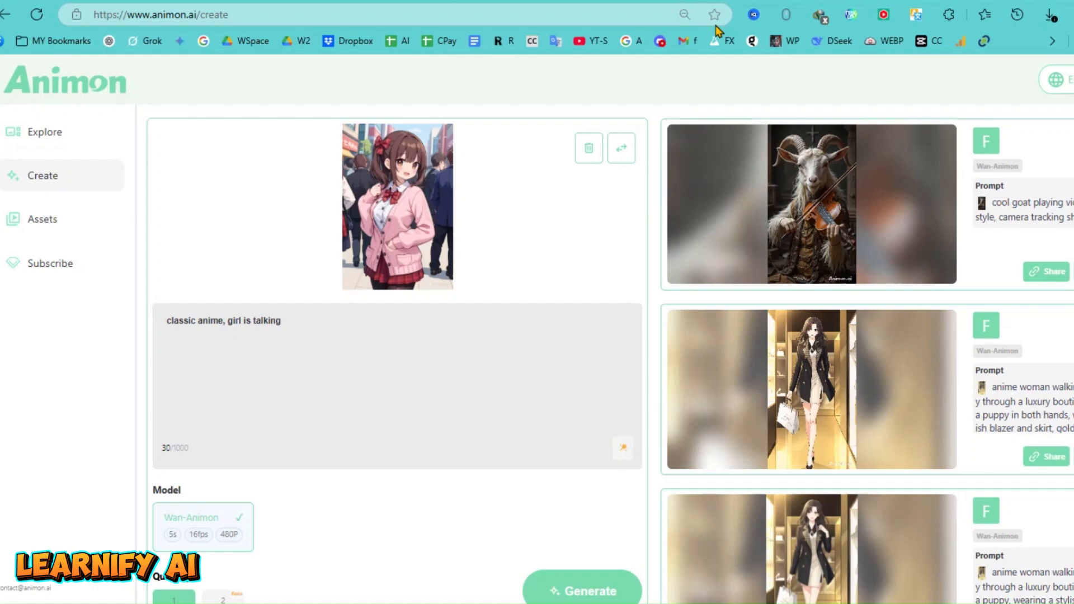
# Watch the girl-and-puppy clip, browse the other generated results, then switch to ChatGPT
pyautogui.click(396, 207)
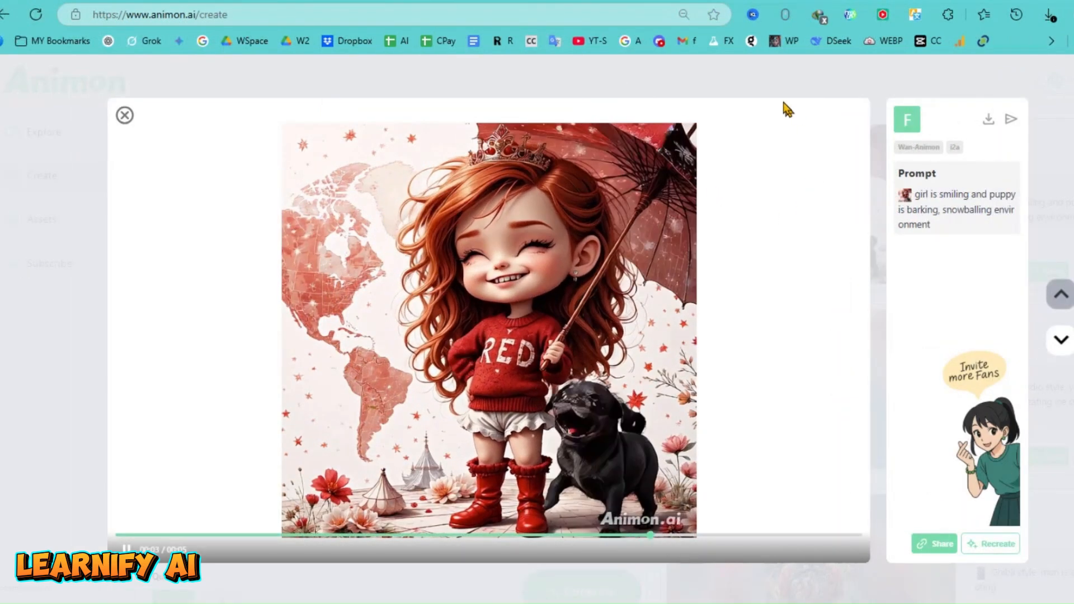
pyautogui.click(124, 115)
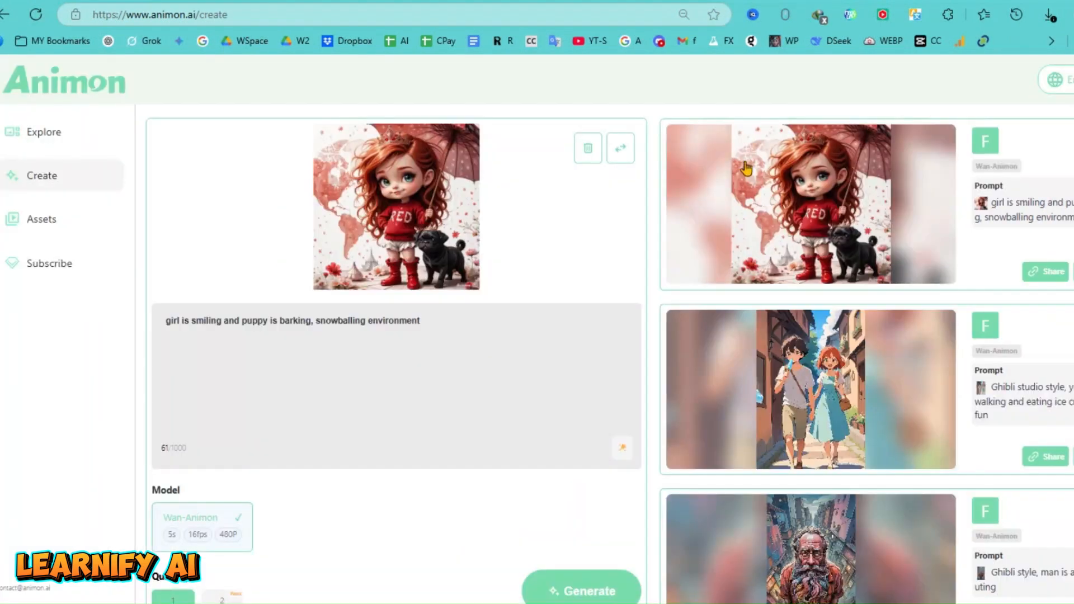
pyautogui.scroll(-3)
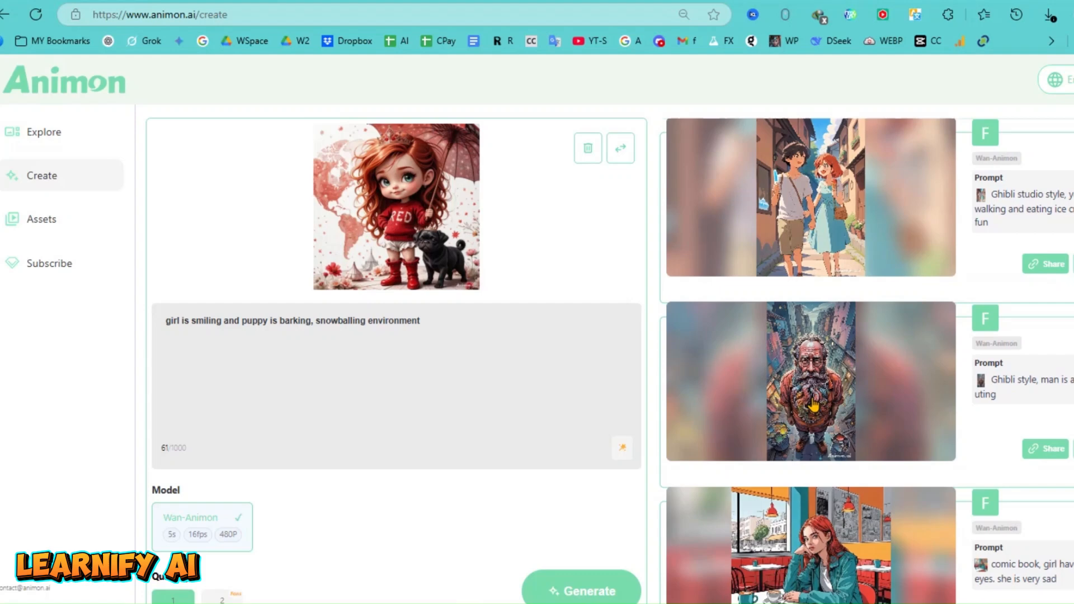
pyautogui.scroll(-3)
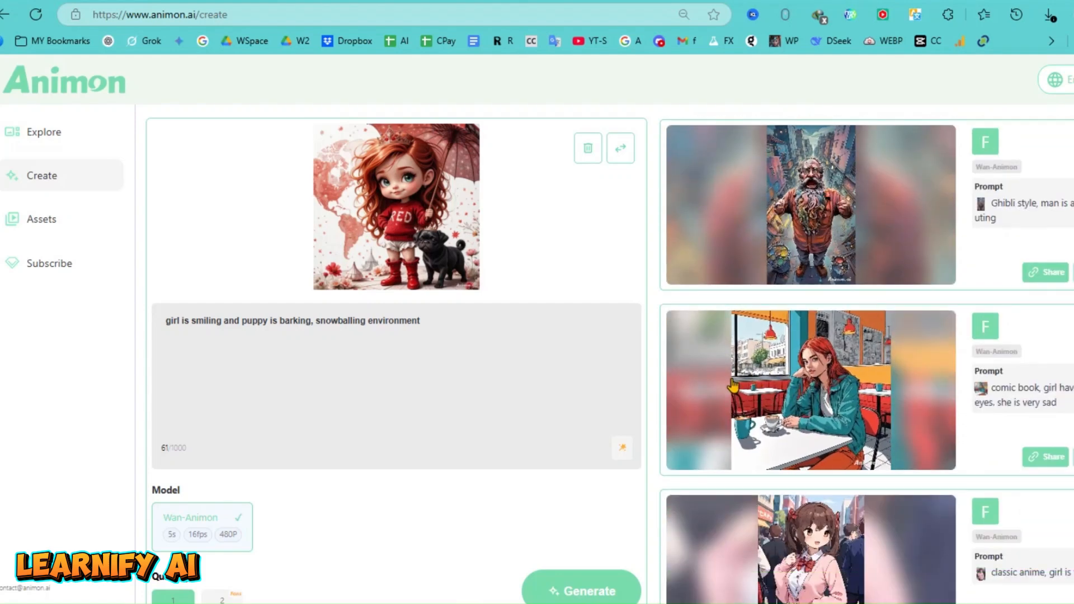
pyautogui.scroll(-3)
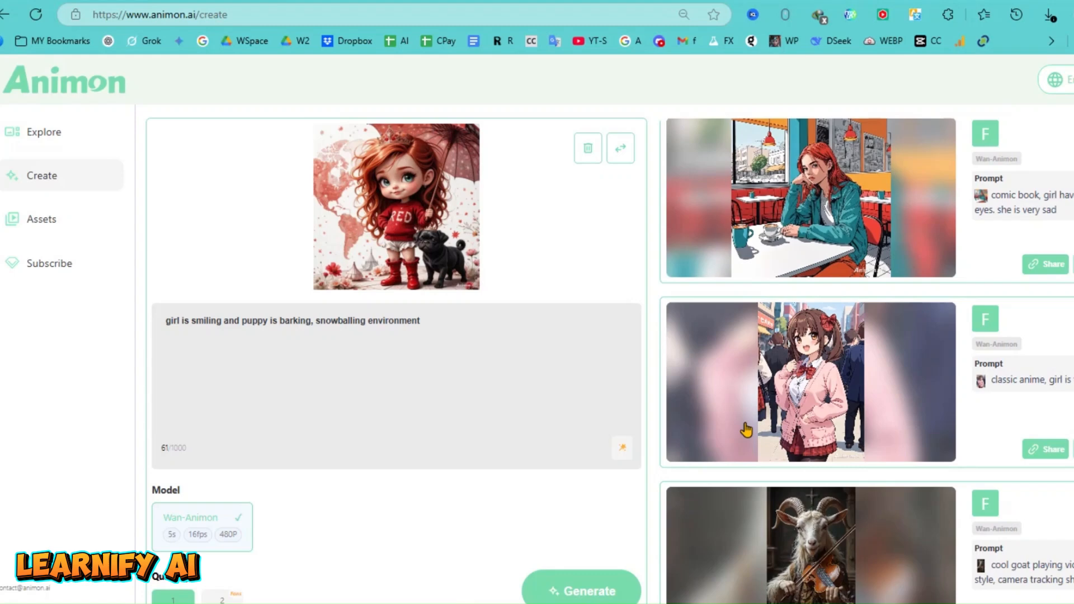
pyautogui.scroll(-3)
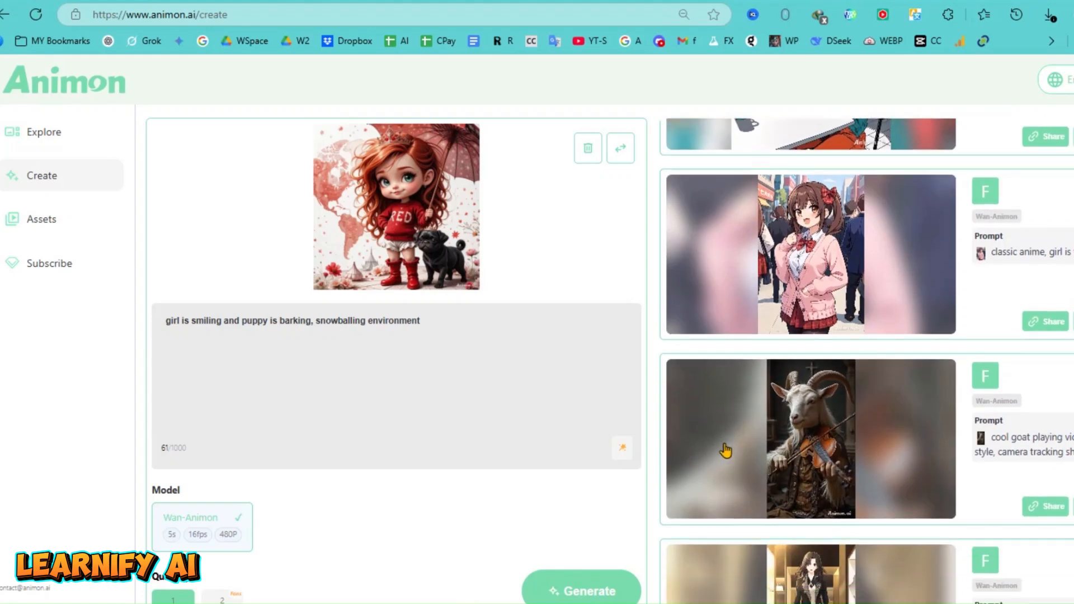
pyautogui.scroll(-3)
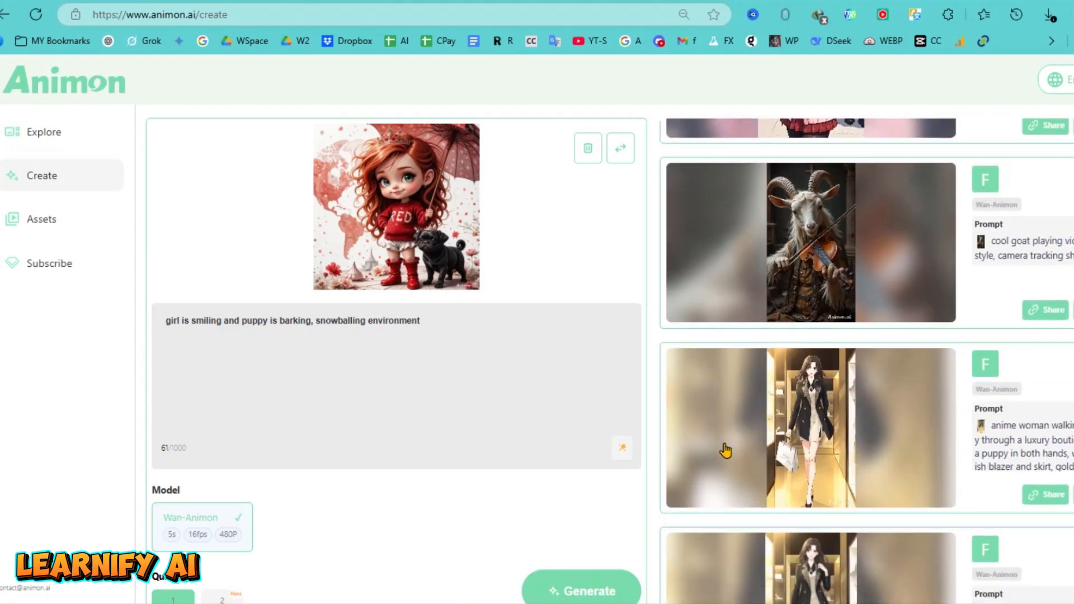
pyautogui.scroll(3)
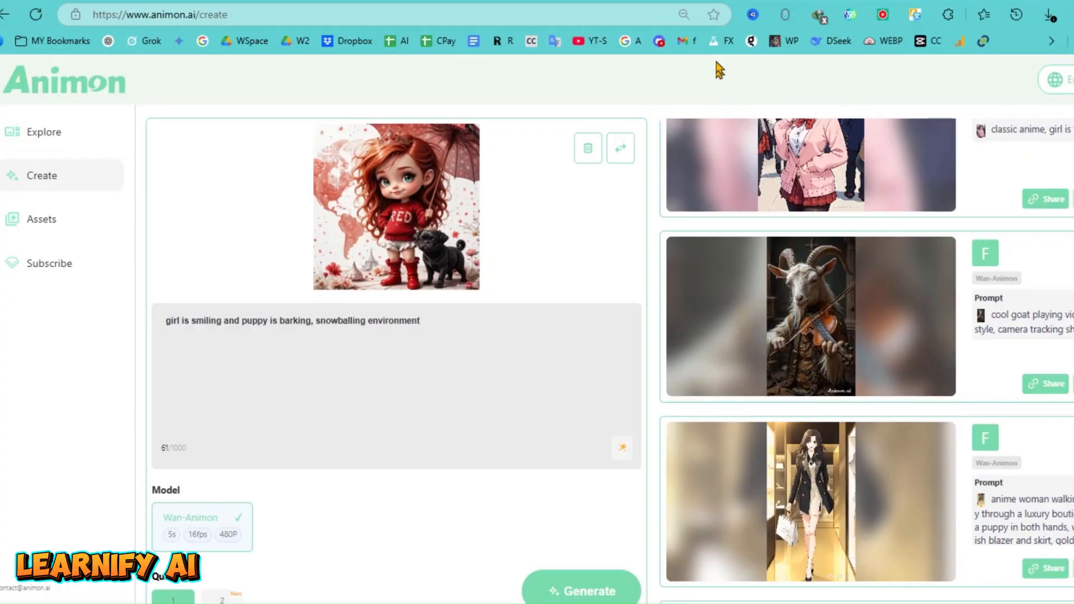
pyautogui.click(158, 15)
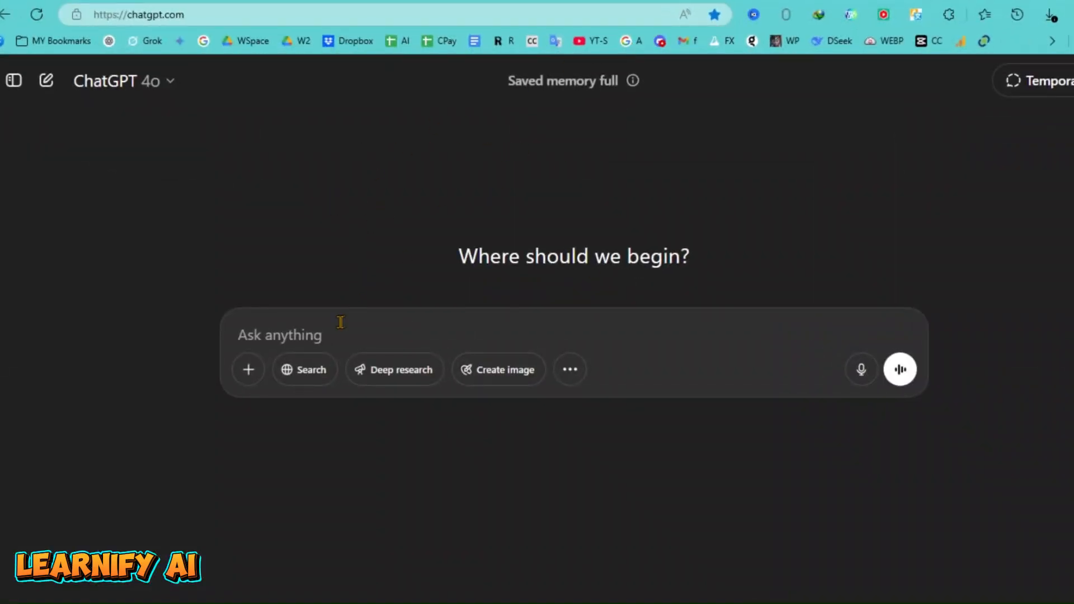
# Ask ChatGPT for a short storytelling video about a girl and her Shih Tzu and read the story and scene prompts
pyautogui.write('write a short storytelling video featuring a girl her Shih Tzu dog')
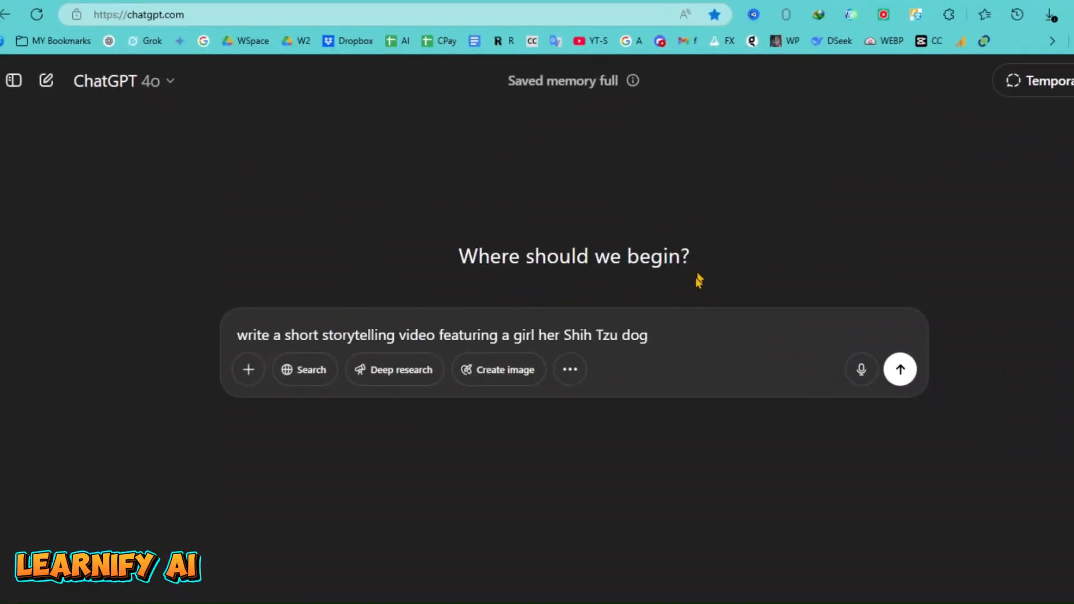
pyautogui.click(900, 369)
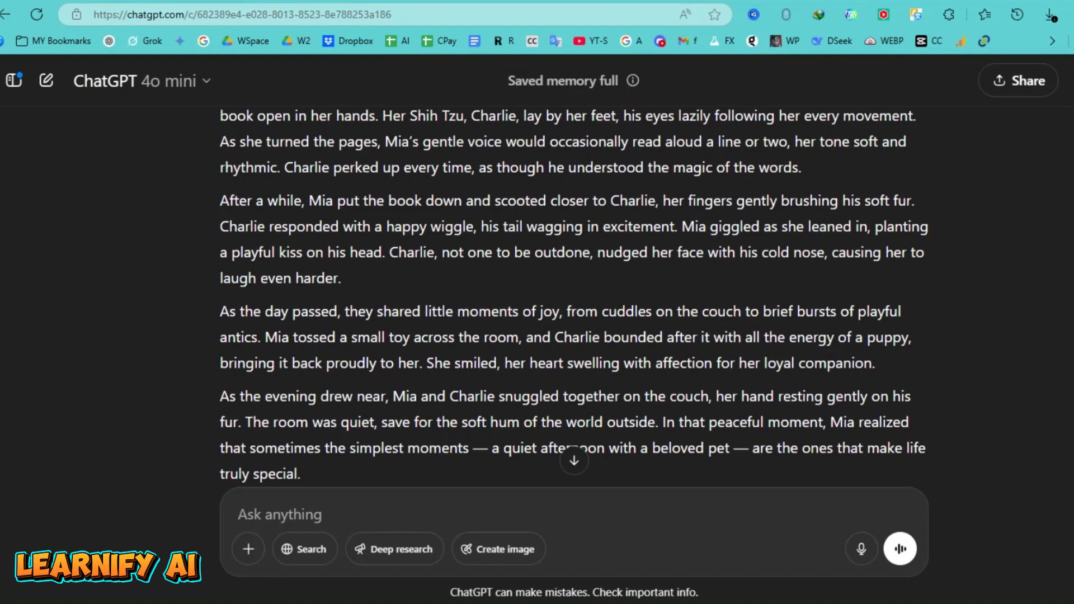
pyautogui.scroll(3)
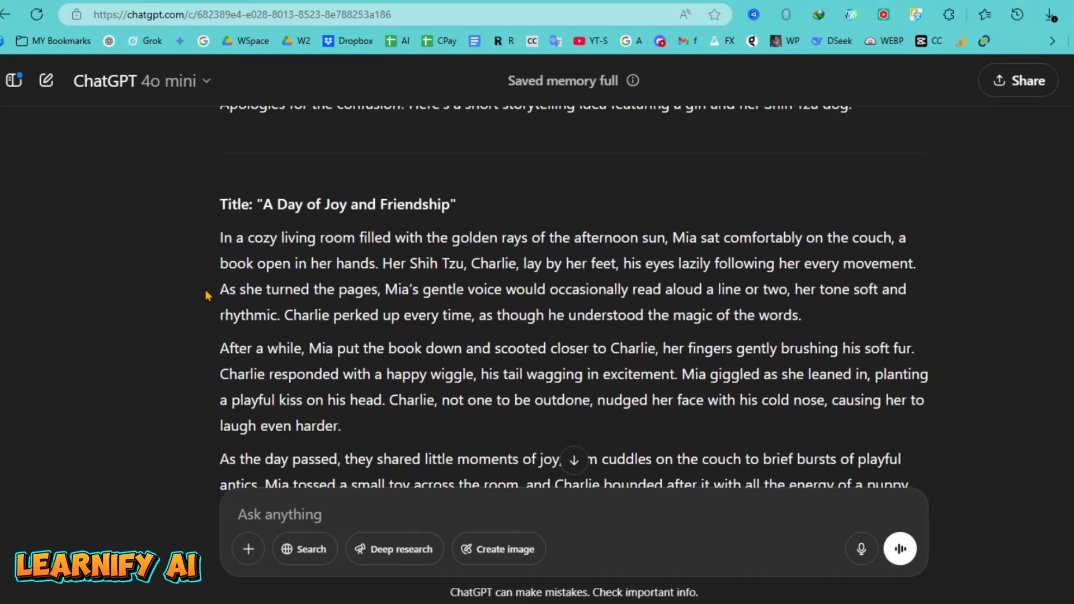
pyautogui.scroll(-3)
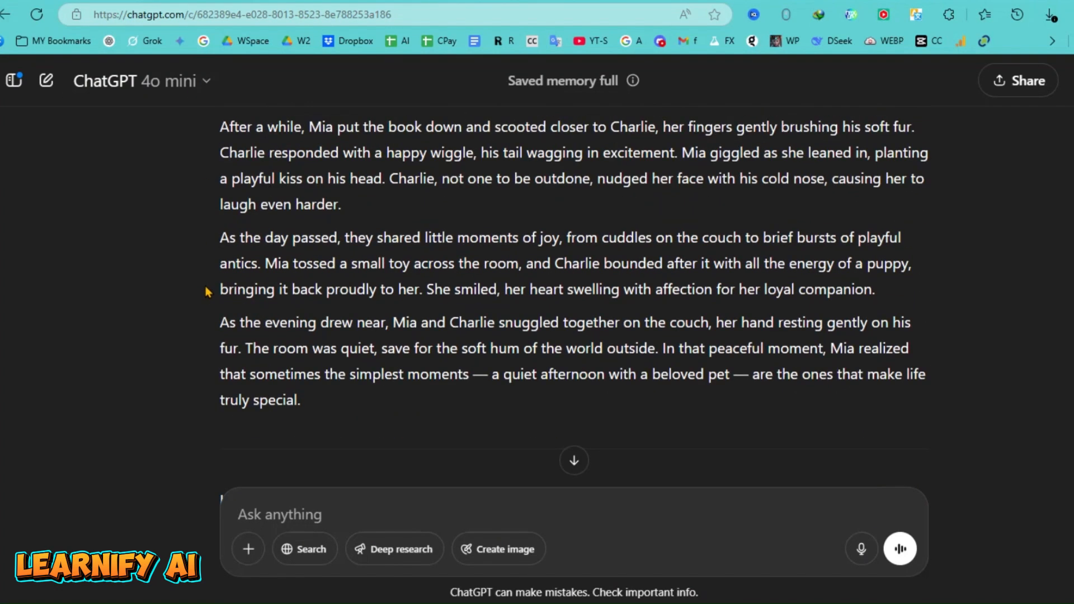
pyautogui.scroll(3)
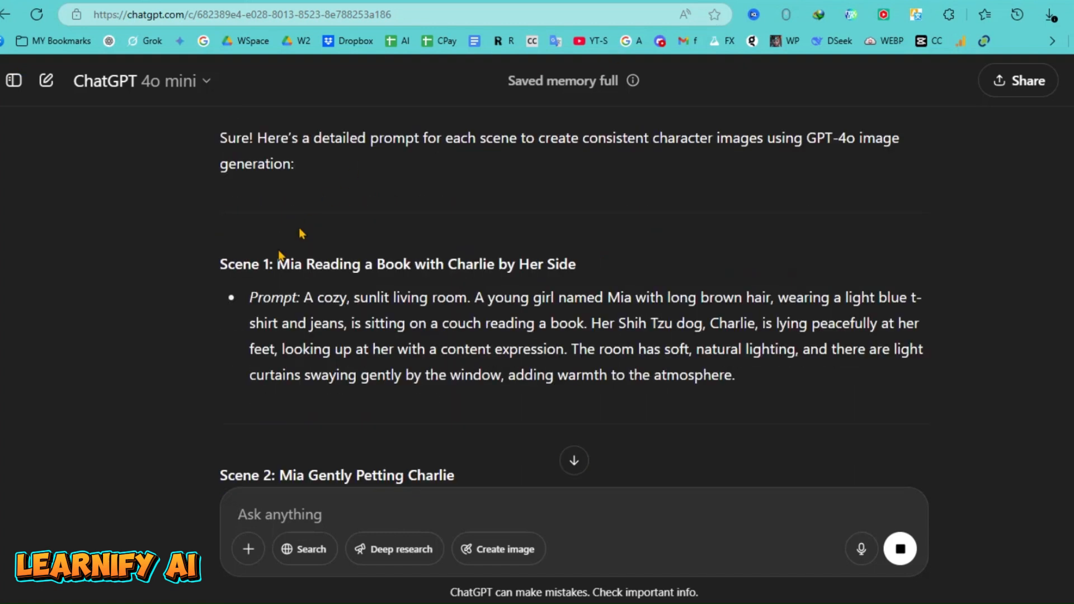
pyautogui.scroll(-3)
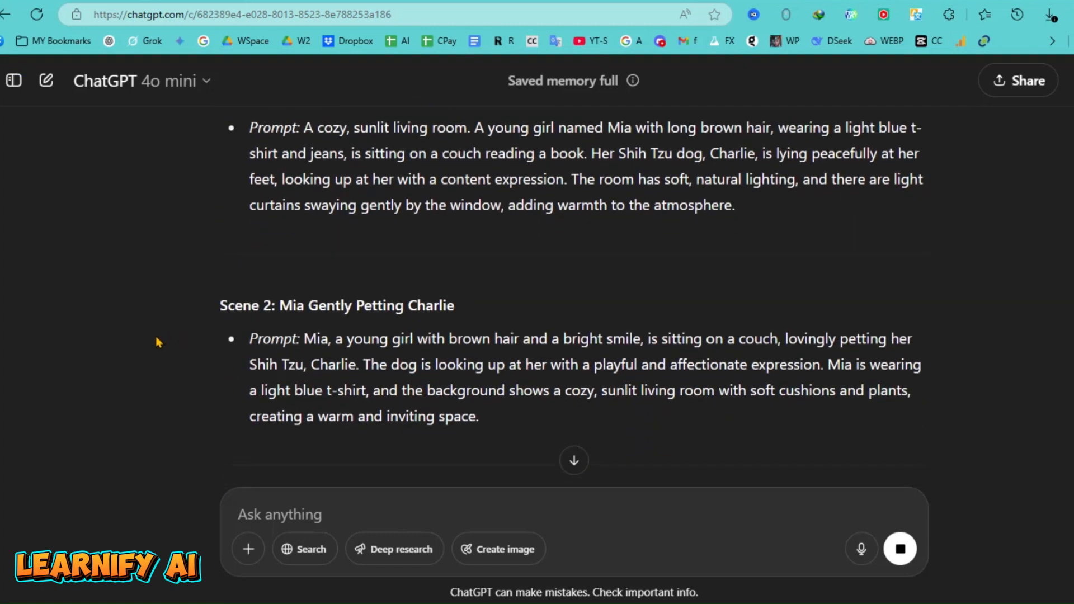
pyautogui.scroll(-3)
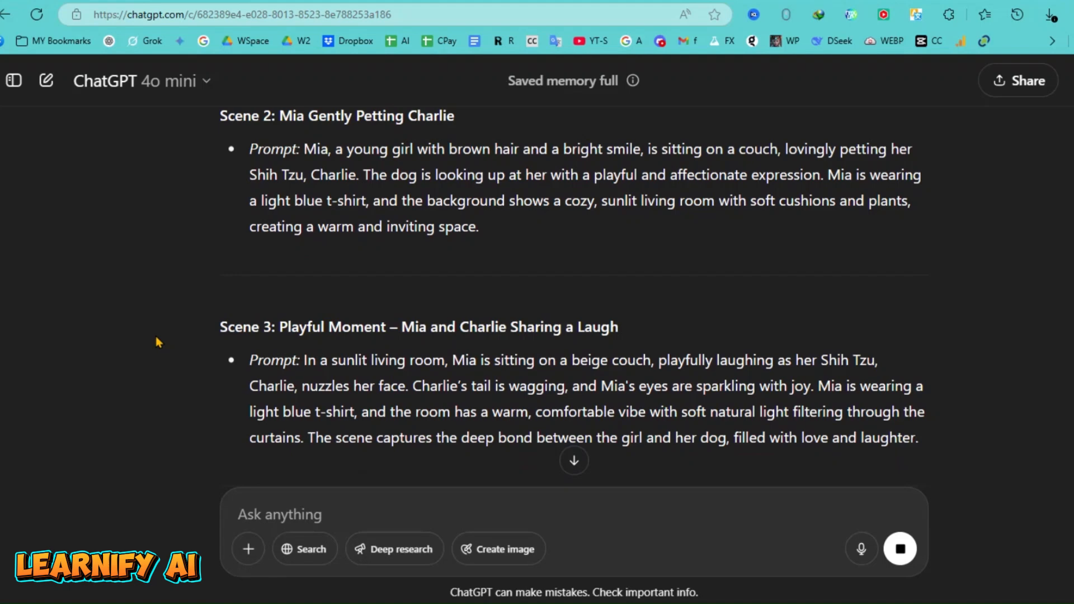
pyautogui.scroll(-3)
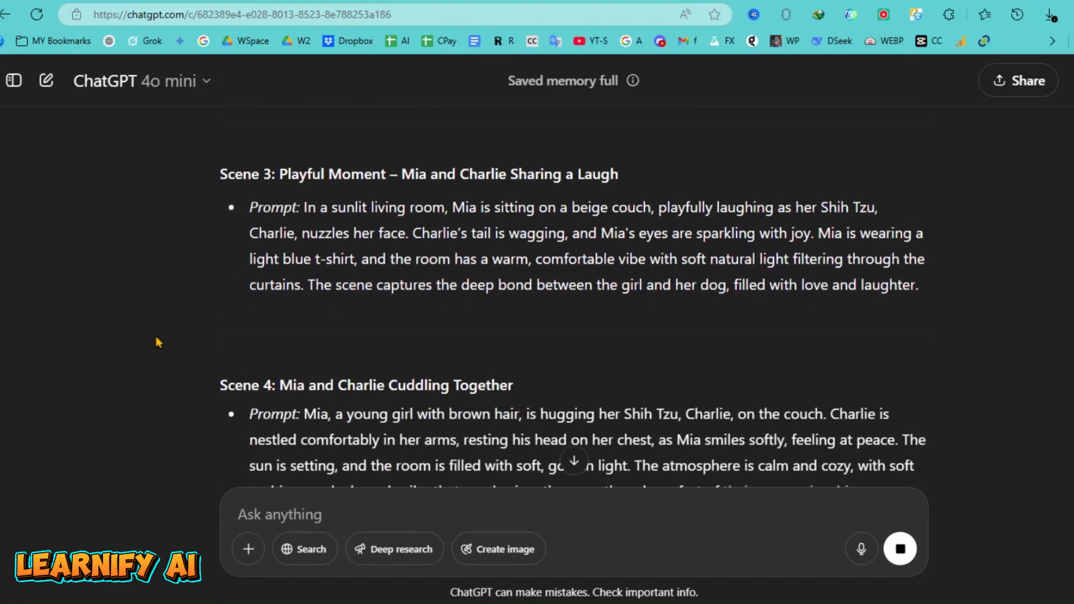
pyautogui.scroll(-3)
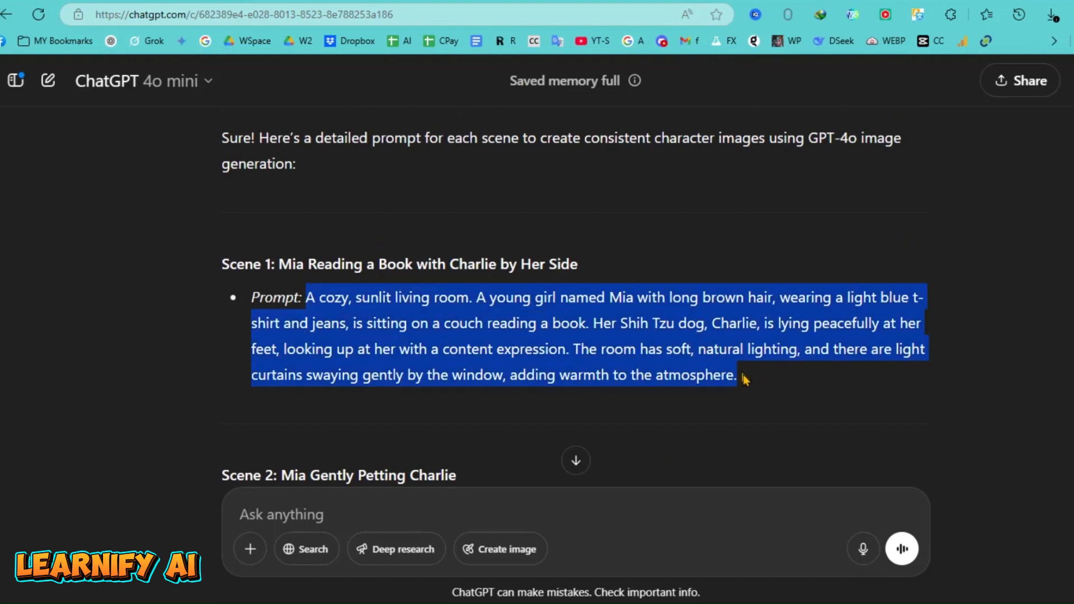
# In a new chat, request the Scene 1 image in Ghibli style with a 16:9 aspect ratio
pyautogui.click(44, 80)
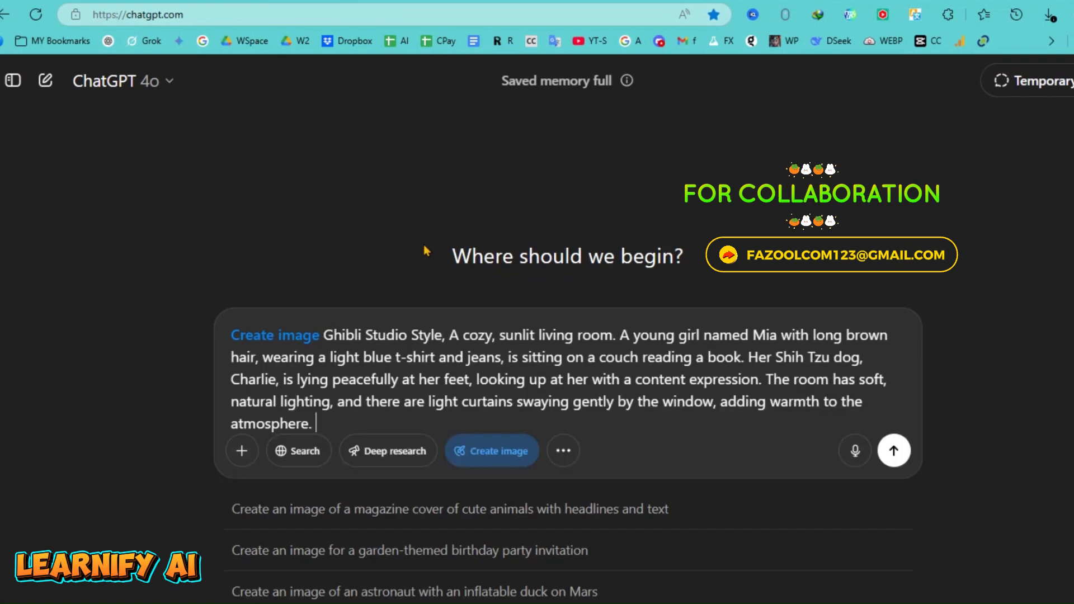
pyautogui.write('aspect ratio')
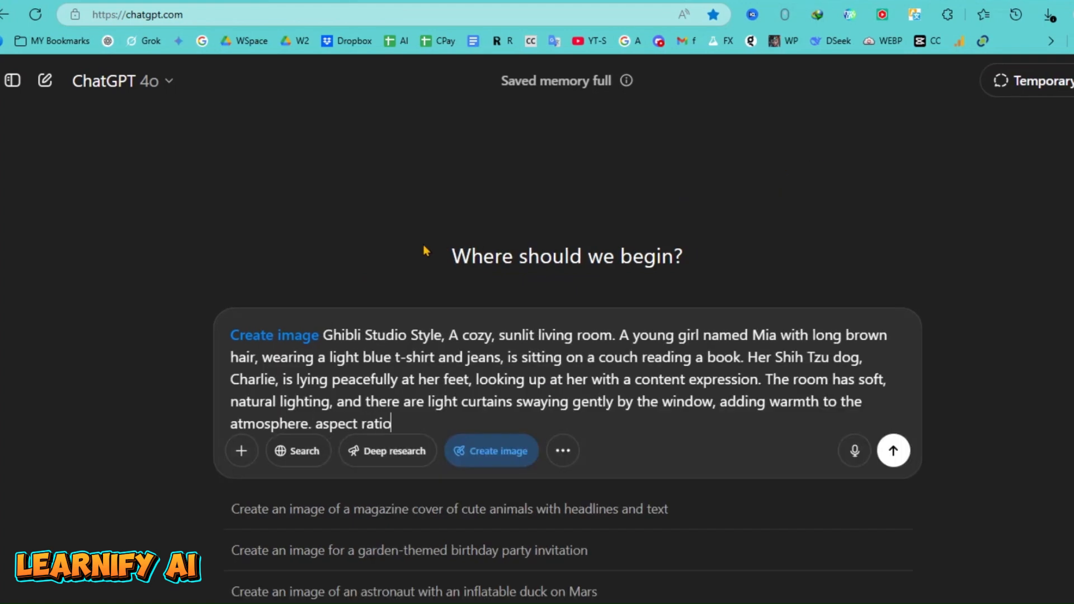
pyautogui.write('n 16:9')
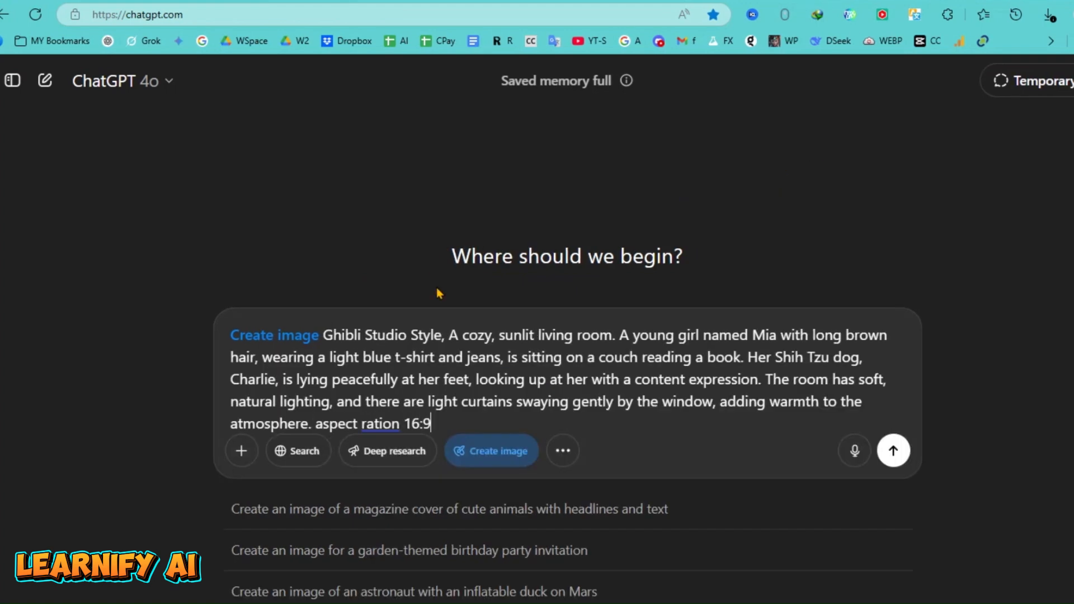
pyautogui.click(893, 450)
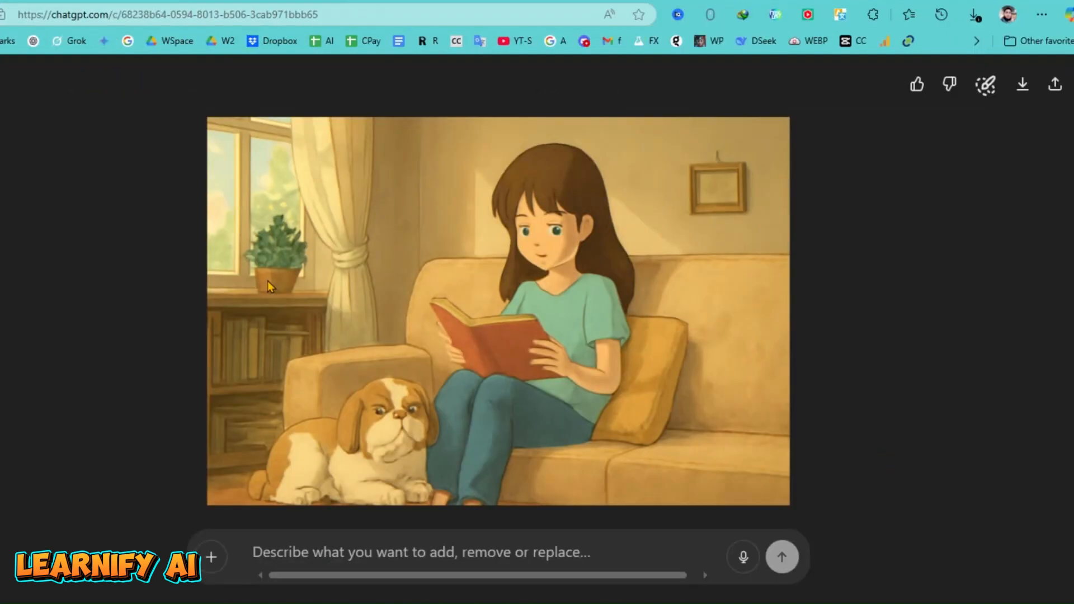
pyautogui.moveTo(609, 267)
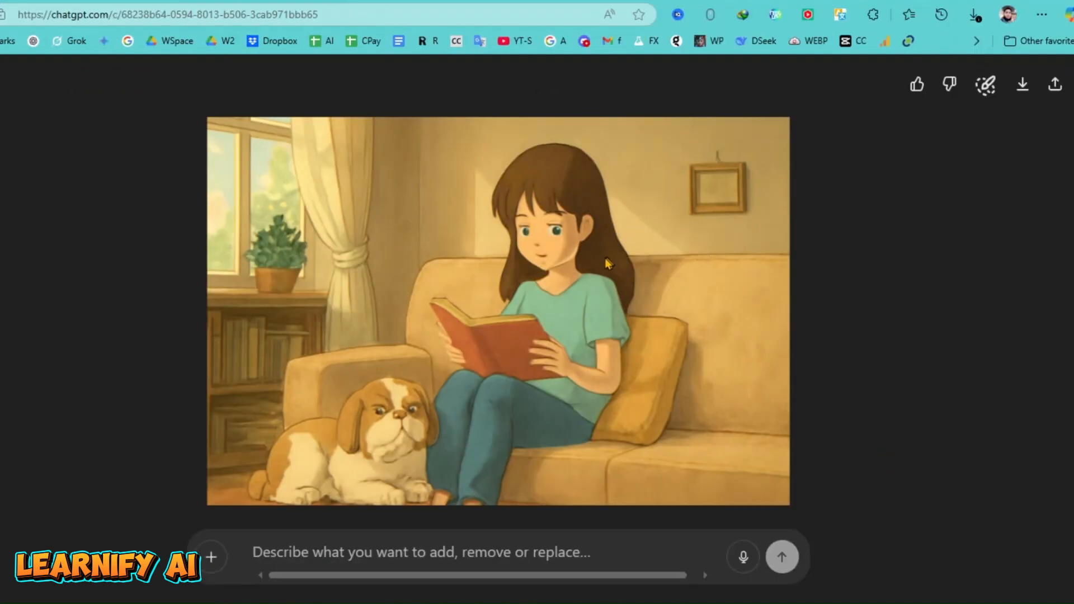
pyautogui.moveTo(1021, 84)
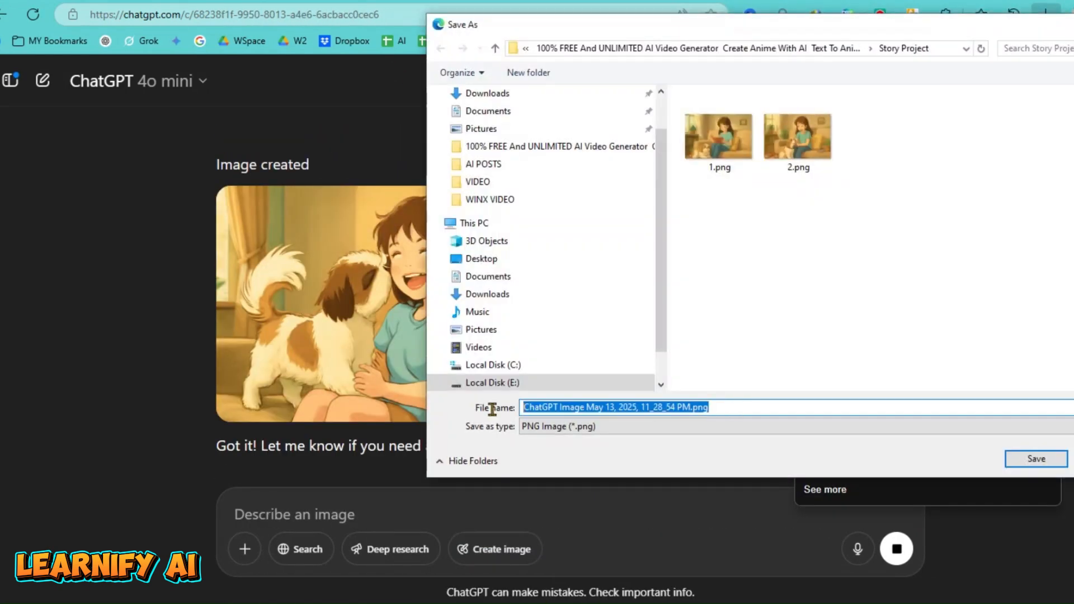
# Name the laughing girl and dog scene image and save it into the Story Project folder
pyautogui.click(1036, 459)
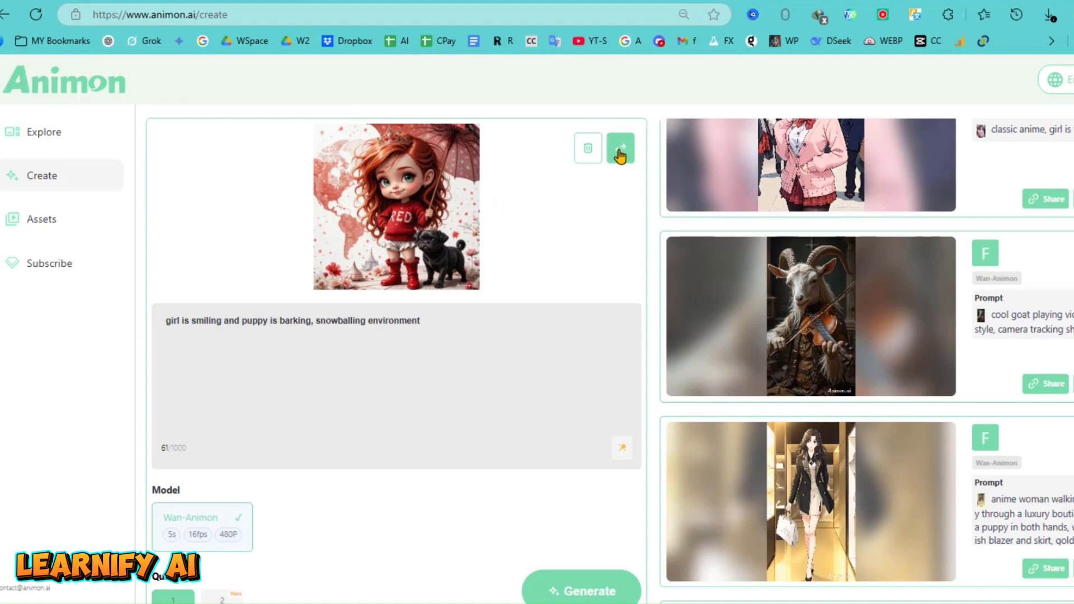
# Replace the reference image with 1.png and generate the Scene 1 Ghibli-style clip from its ChatGPT prompt
pyautogui.click(620, 148)
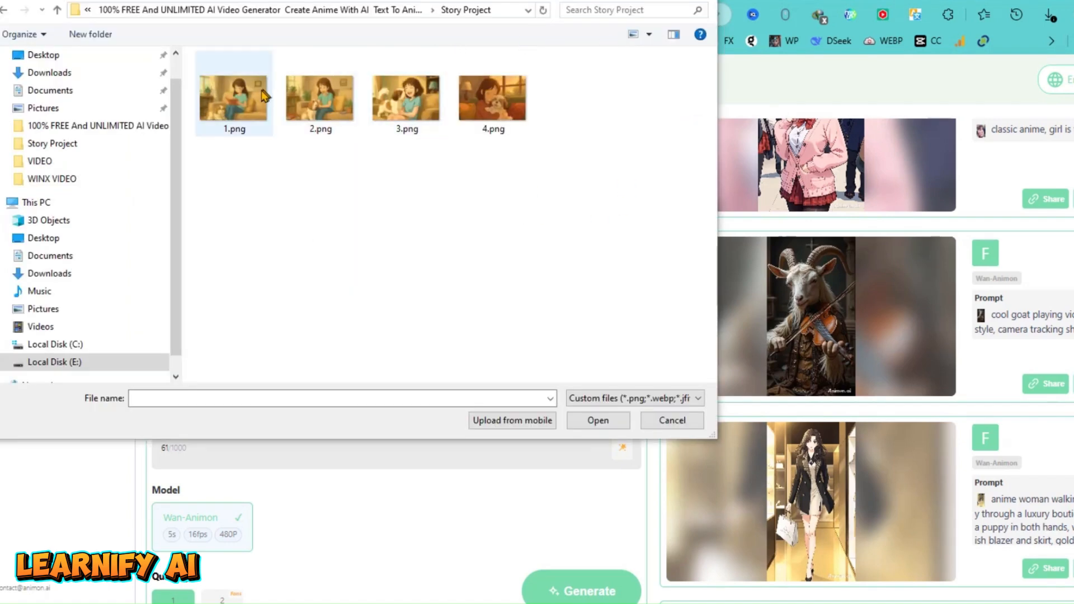
pyautogui.click(597, 420)
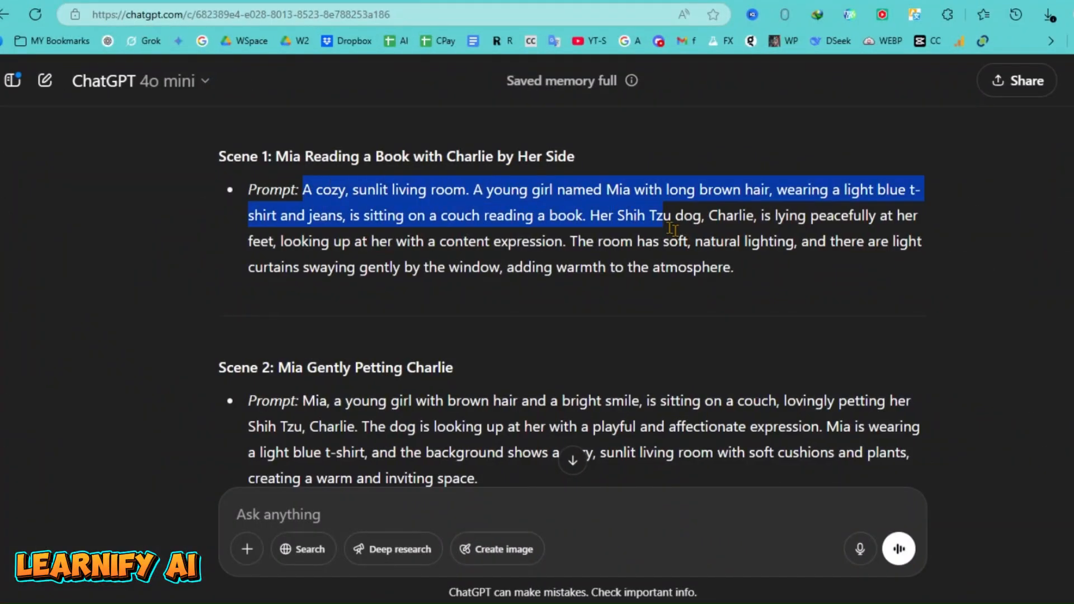
pyautogui.rightClick(671, 228)
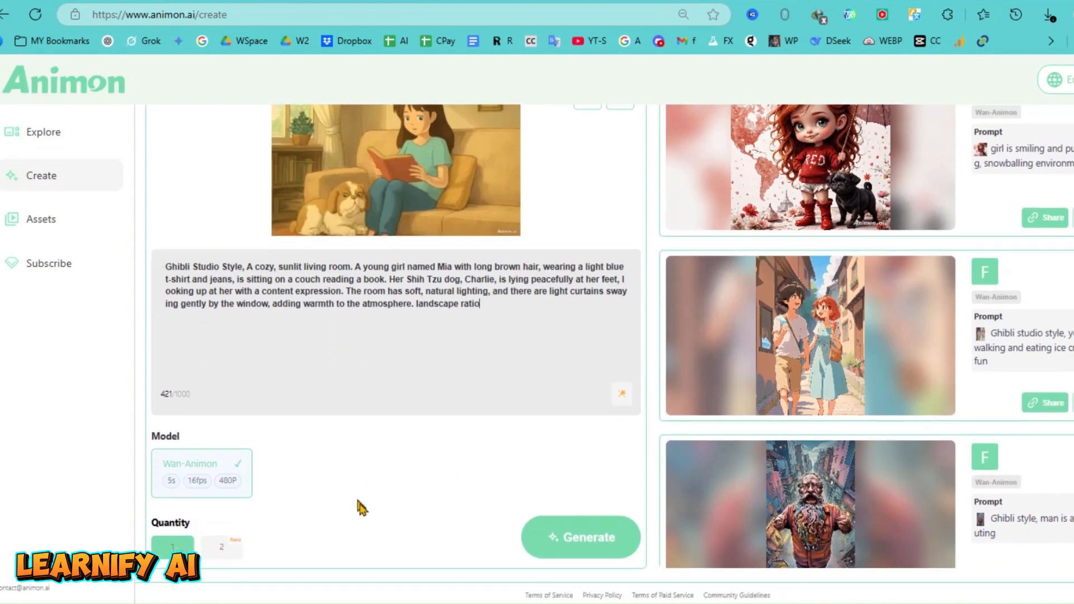
pyautogui.click(396, 170)
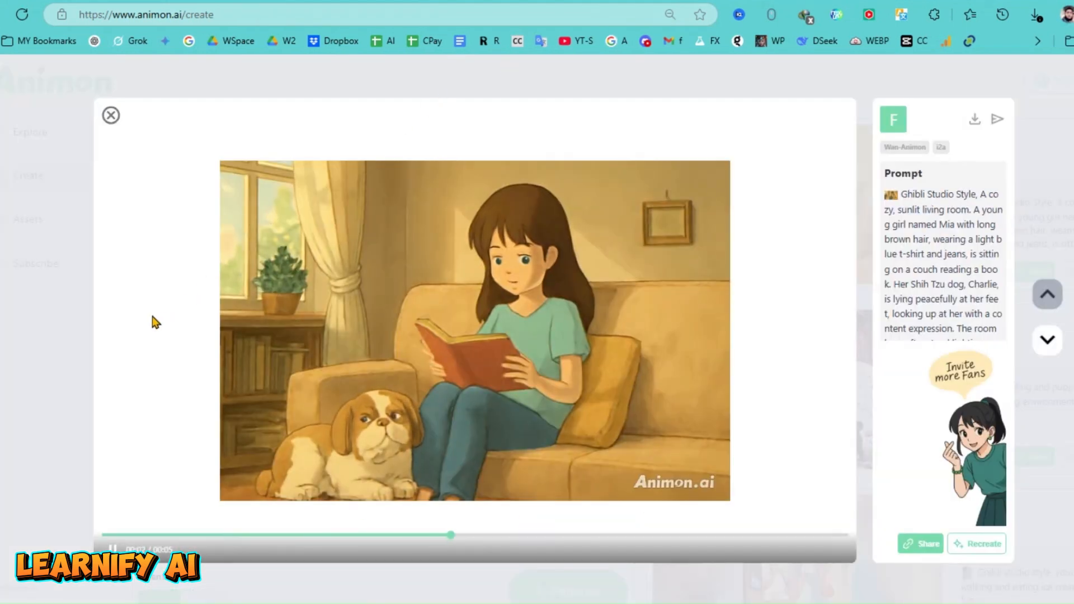
pyautogui.click(240, 15)
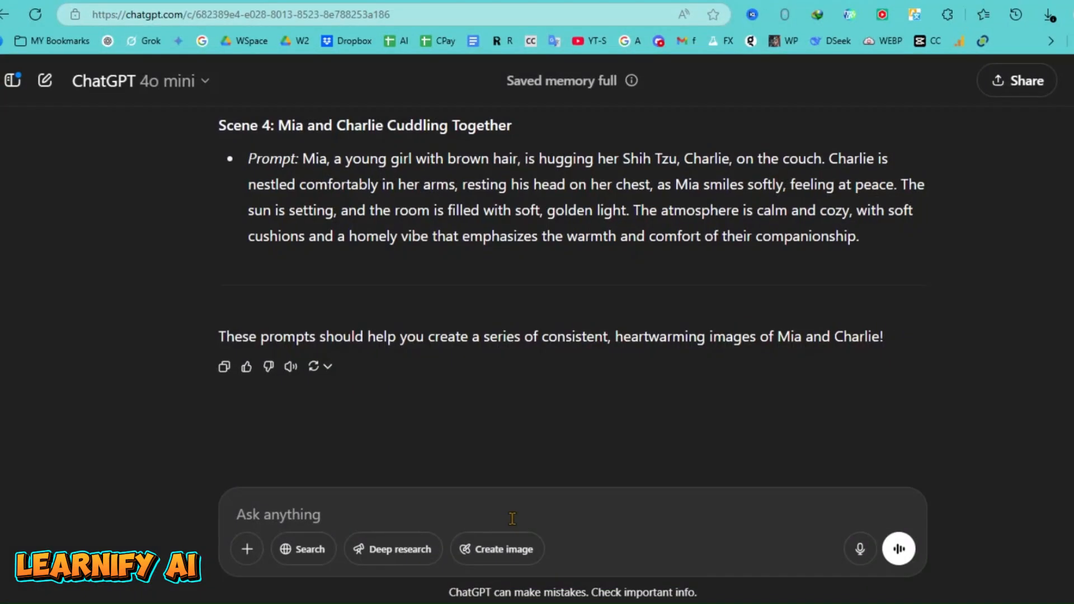
# Send ChatGPT the request 'give me voiceover script of this story' and read the reply
pyautogui.write('give me voice')
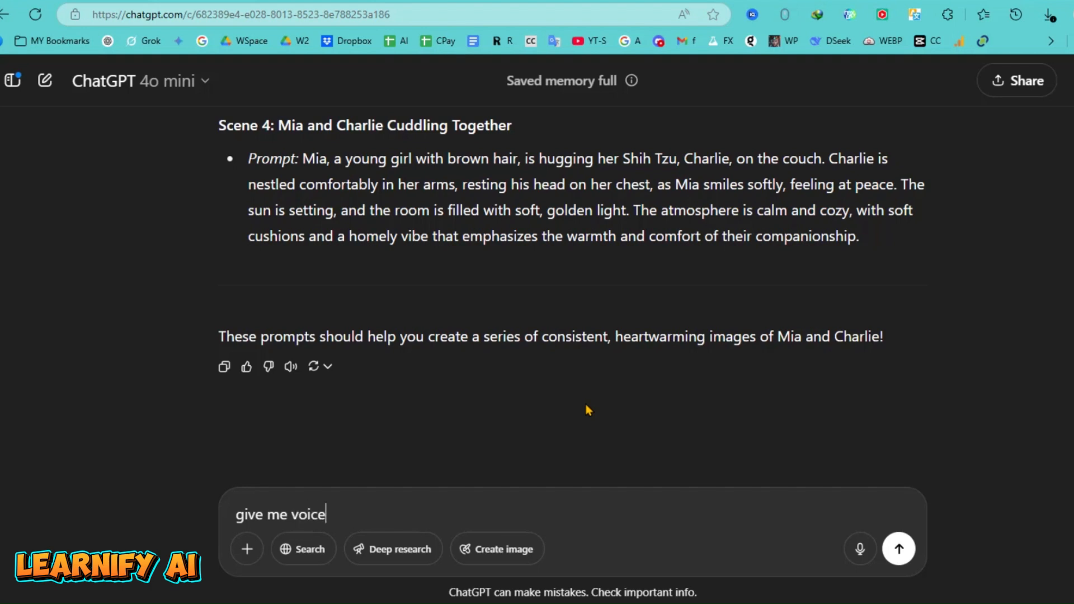
pyautogui.write('over script')
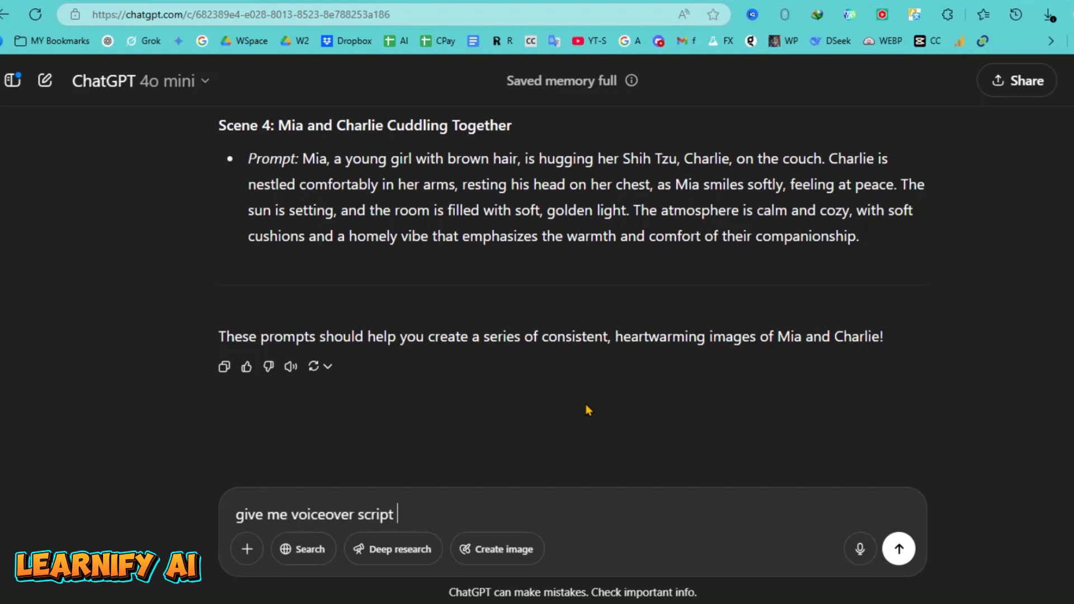
pyautogui.write('of th')
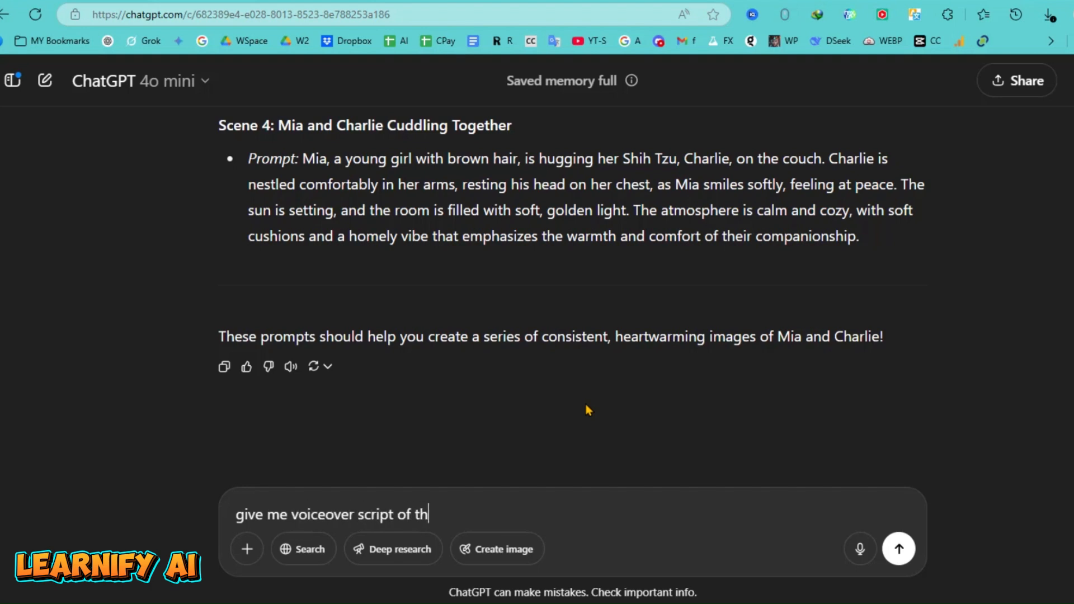
pyautogui.write('is story')
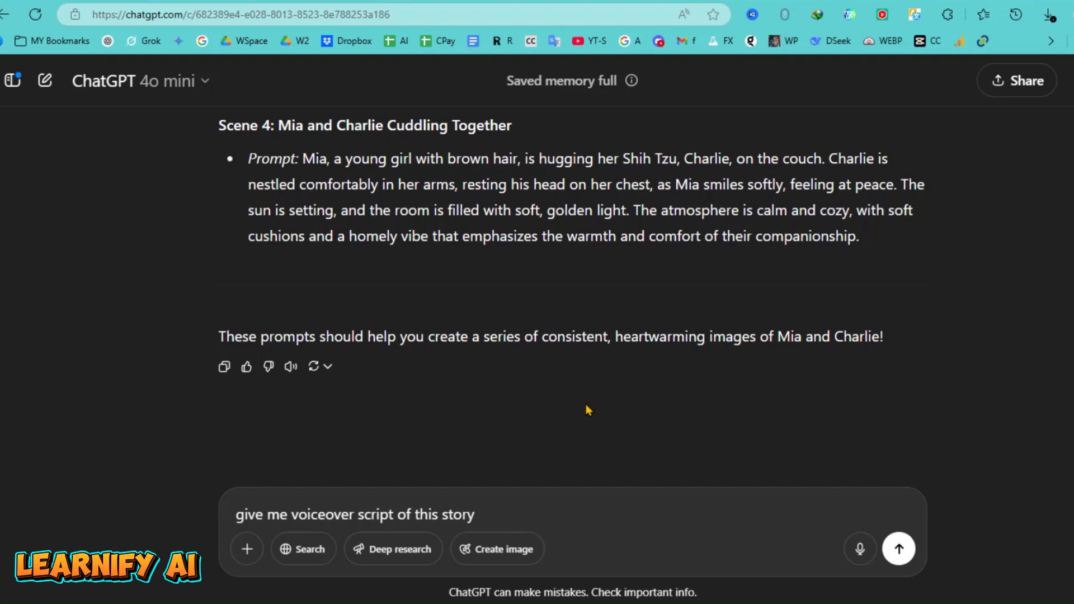
pyautogui.click(899, 549)
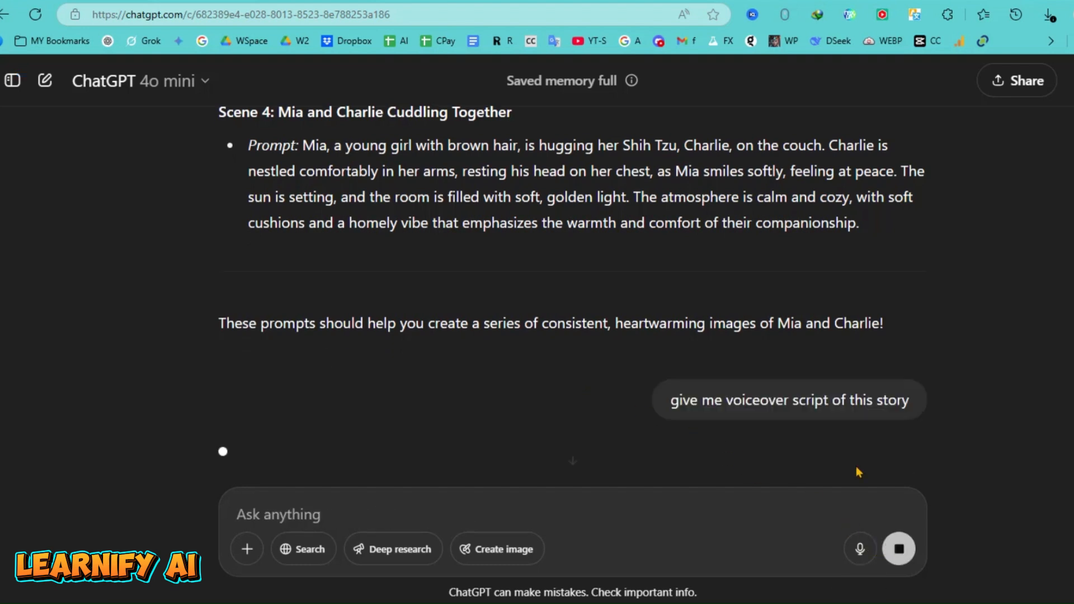
pyautogui.scroll(-3)
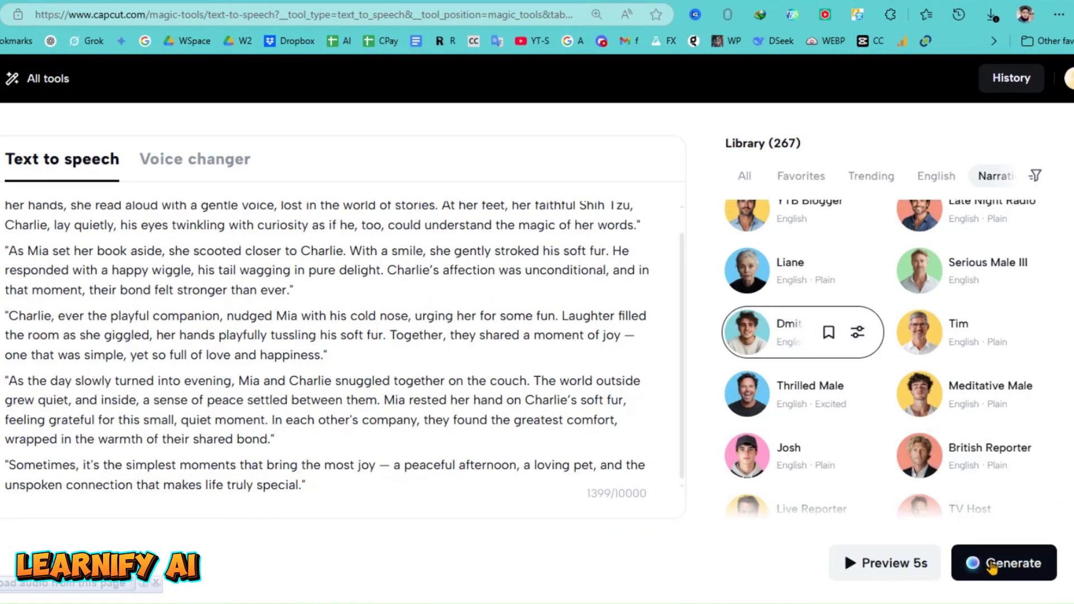
# Generate spoken narration from the pasted story script in CapCut Text to speech
pyautogui.click(1004, 563)
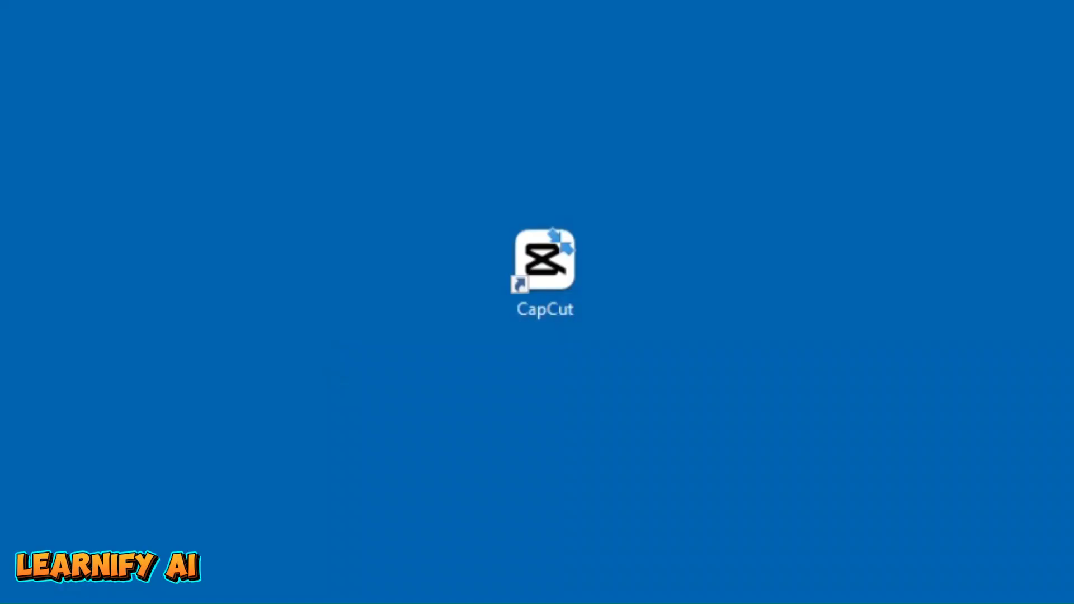
# Launch CapCut, import the five mp4 clips and voiceover mp3, and add clip 2.mp4 to the timeline
pyautogui.doubleClick(545, 259)
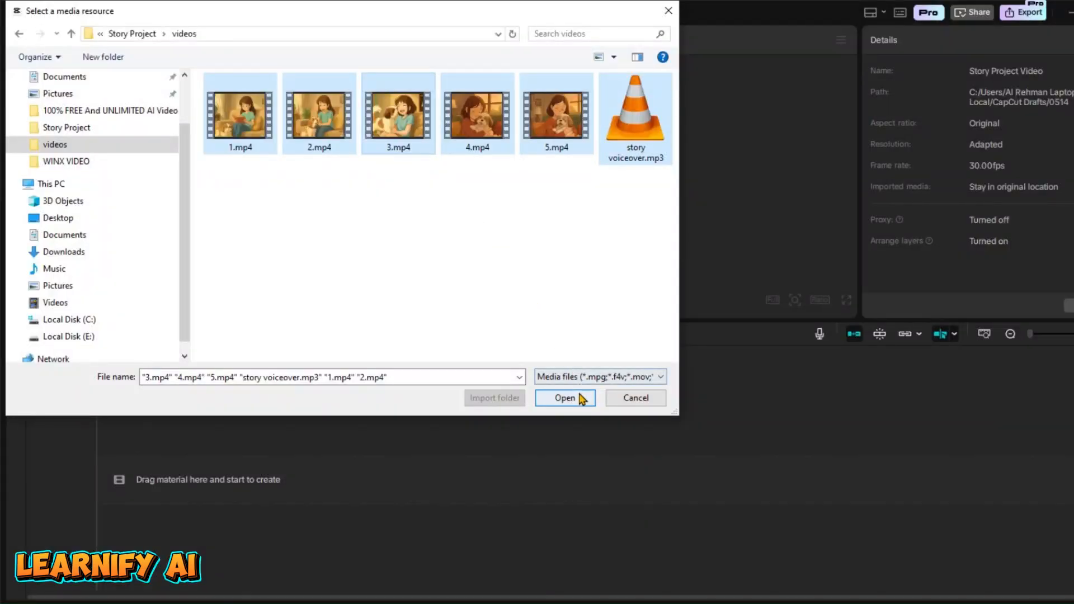
pyautogui.click(564, 399)
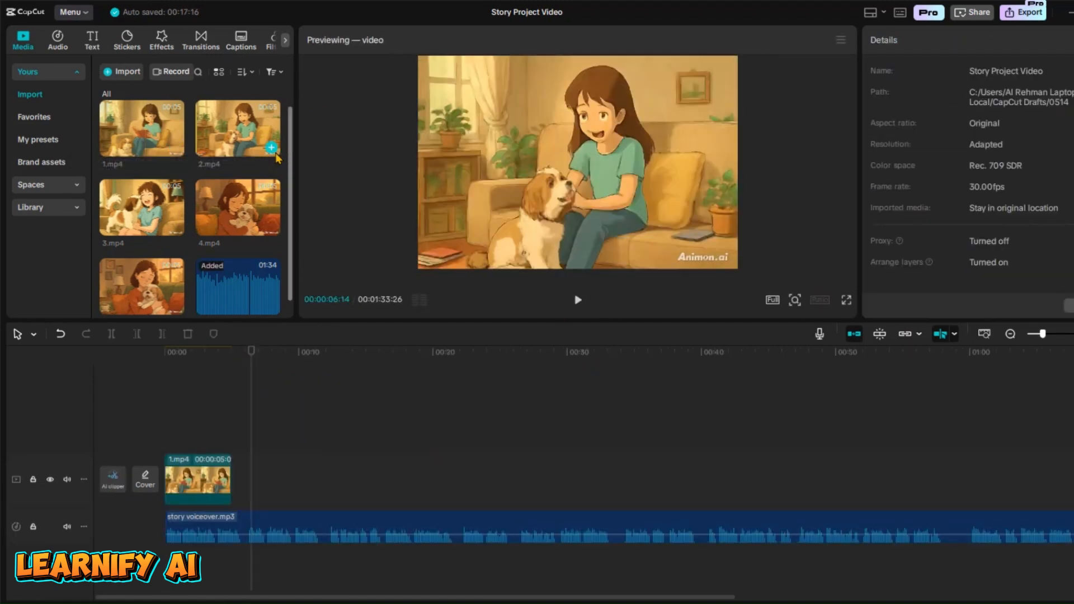
pyautogui.click(271, 141)
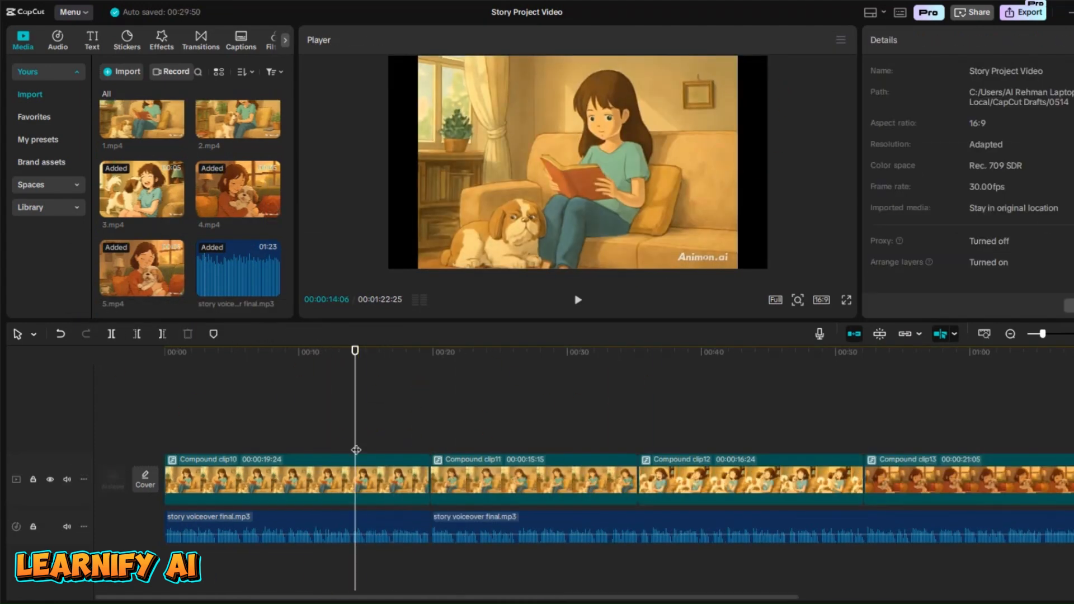
# Add a Gold Sparkles effect over the clips and a music track at -21.9dB with a fade-out
pyautogui.click(201, 39)
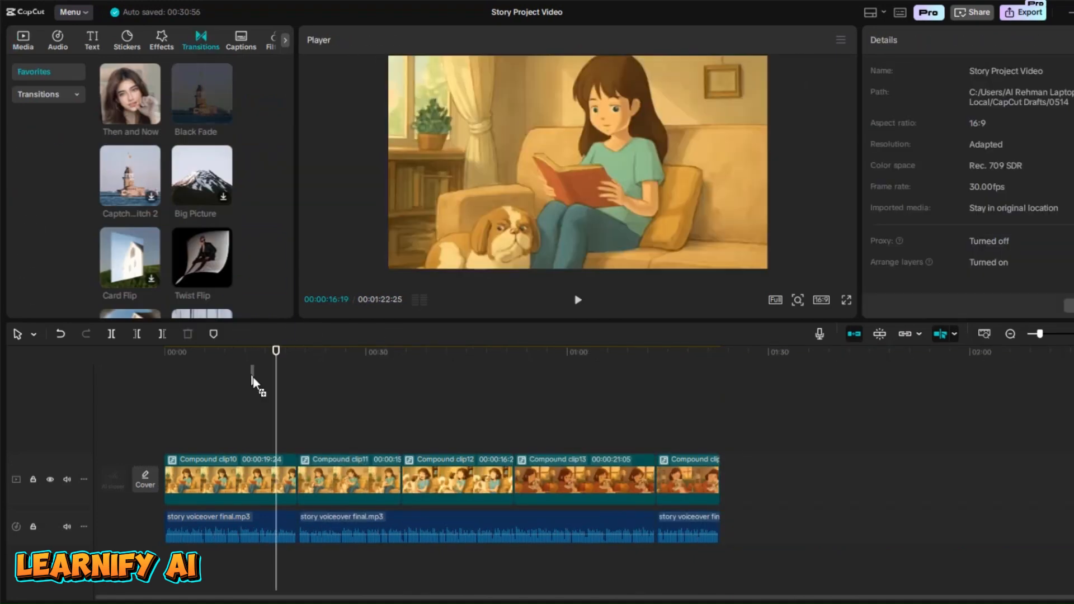
pyautogui.click(161, 36)
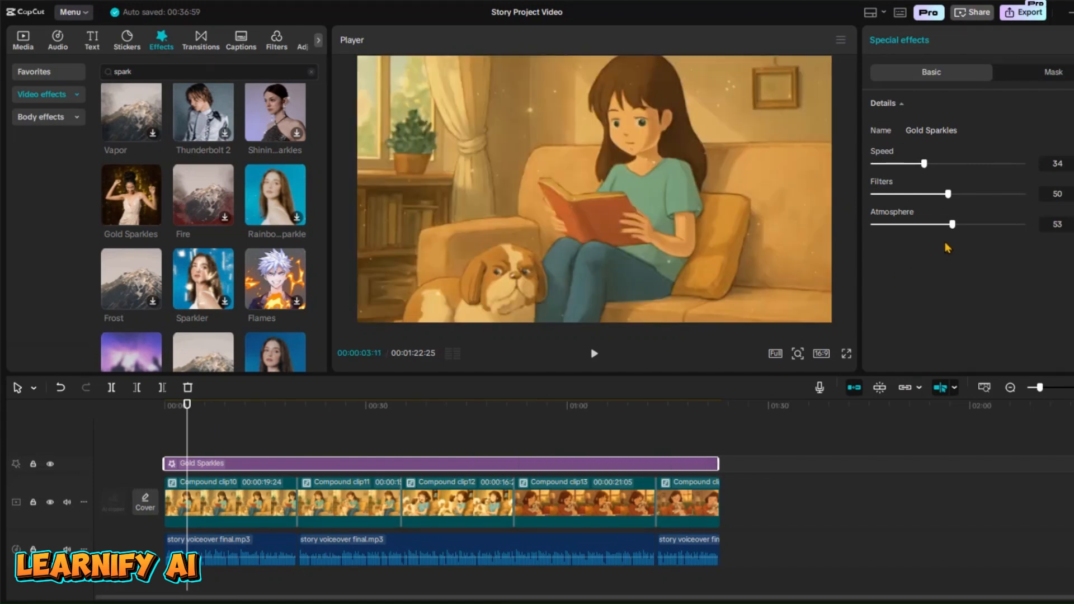
pyautogui.click(22, 39)
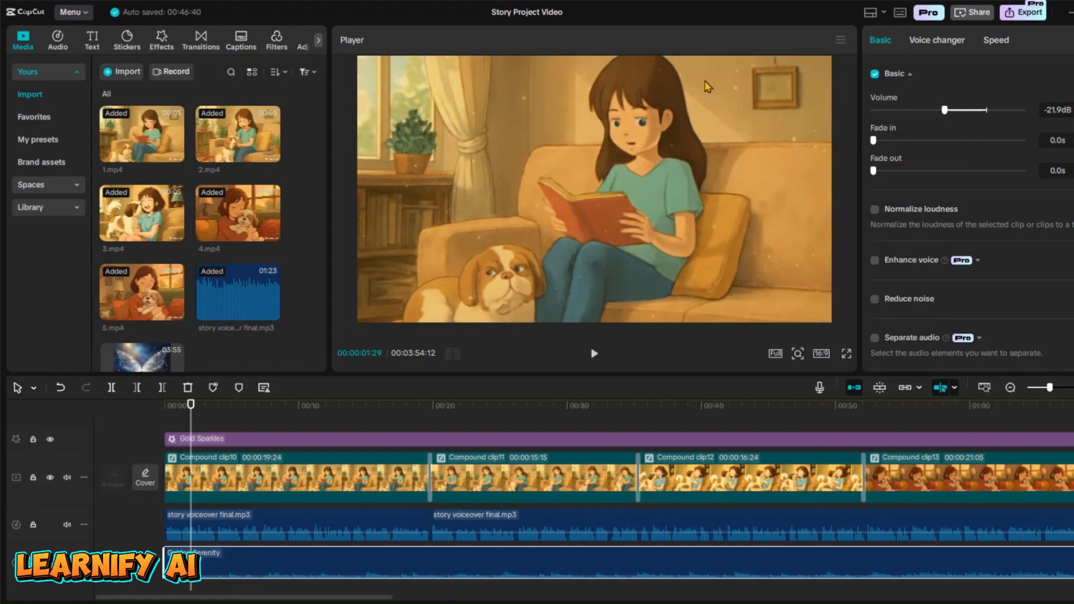
pyautogui.click(593, 354)
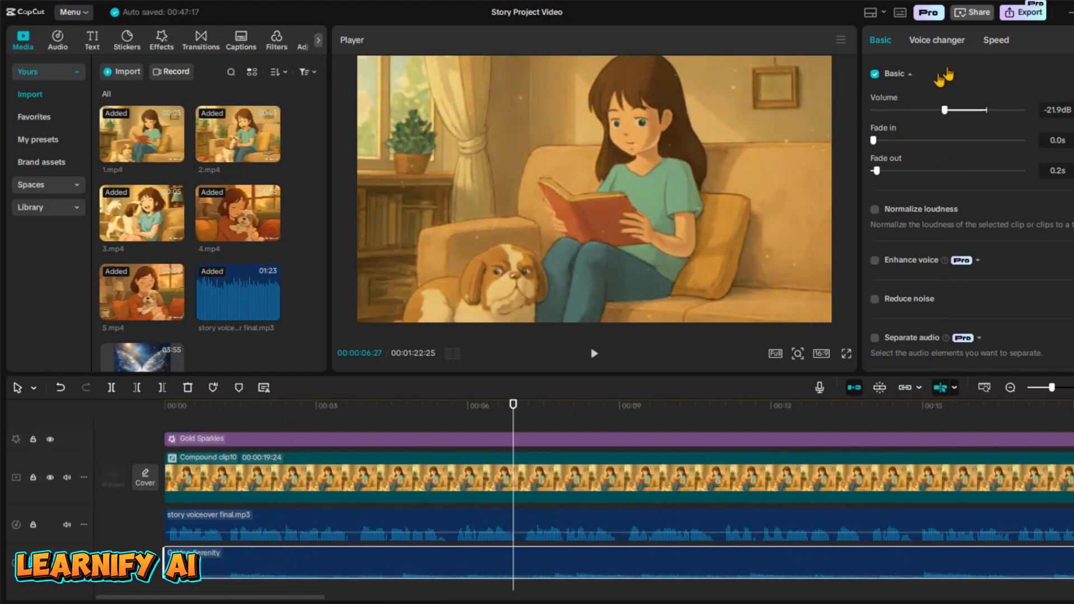
pyautogui.click(1023, 11)
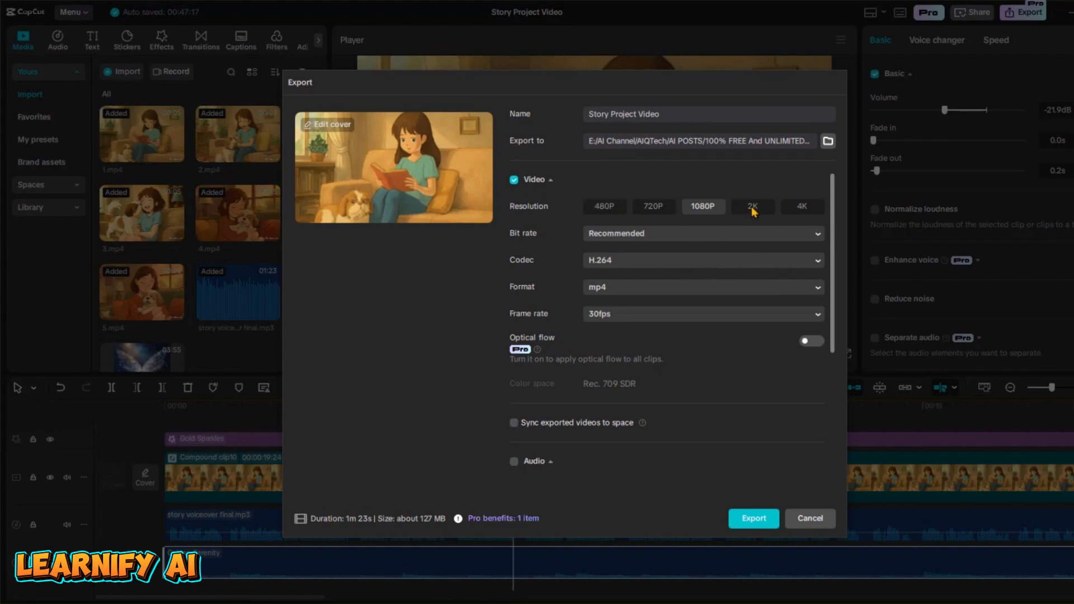
# Try 2K, settle on 1080P, and export the Story Project Video as mp4
pyautogui.click(752, 206)
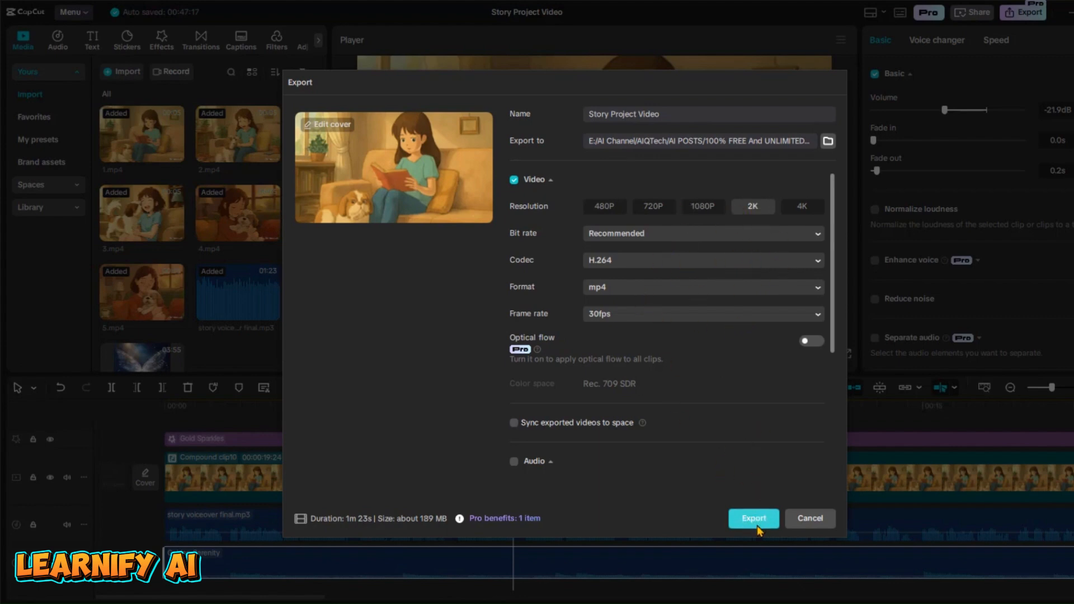
pyautogui.click(703, 206)
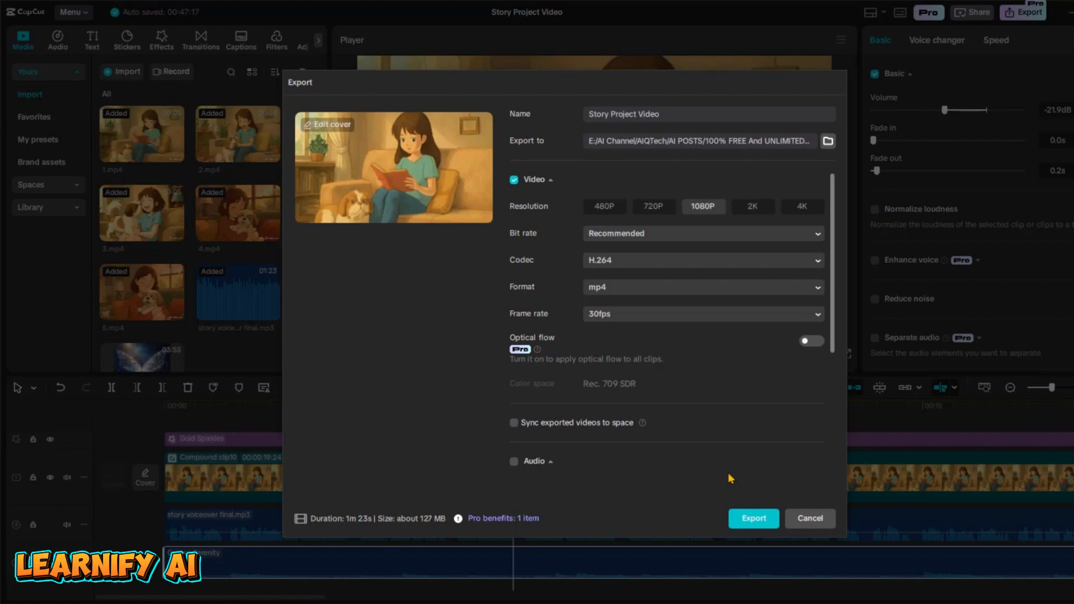
pyautogui.click(753, 518)
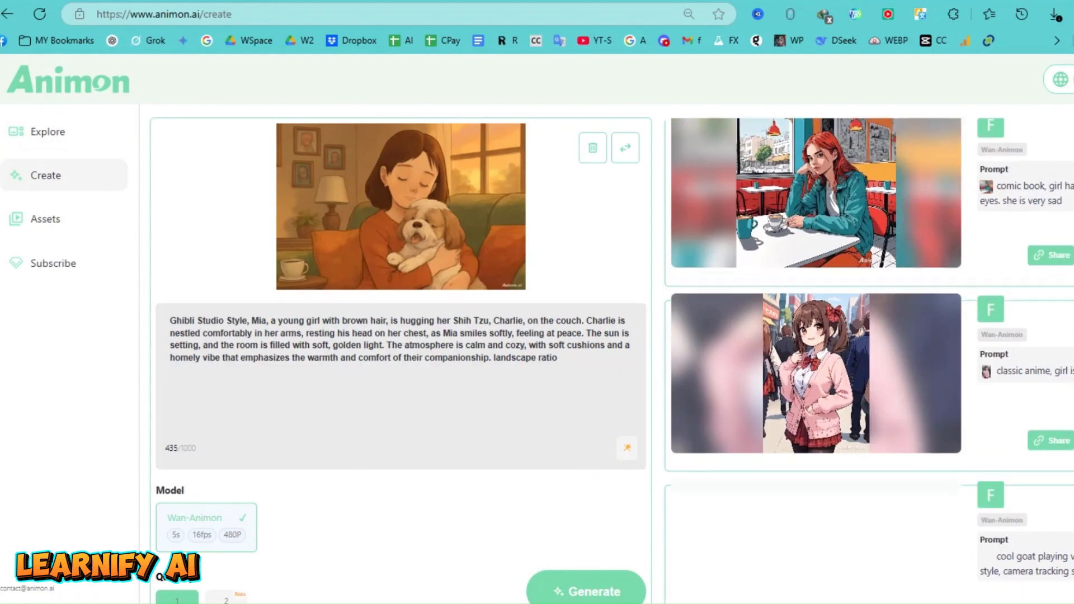
# Scroll down through the Explore gallery of community anime artworks
pyautogui.click(47, 132)
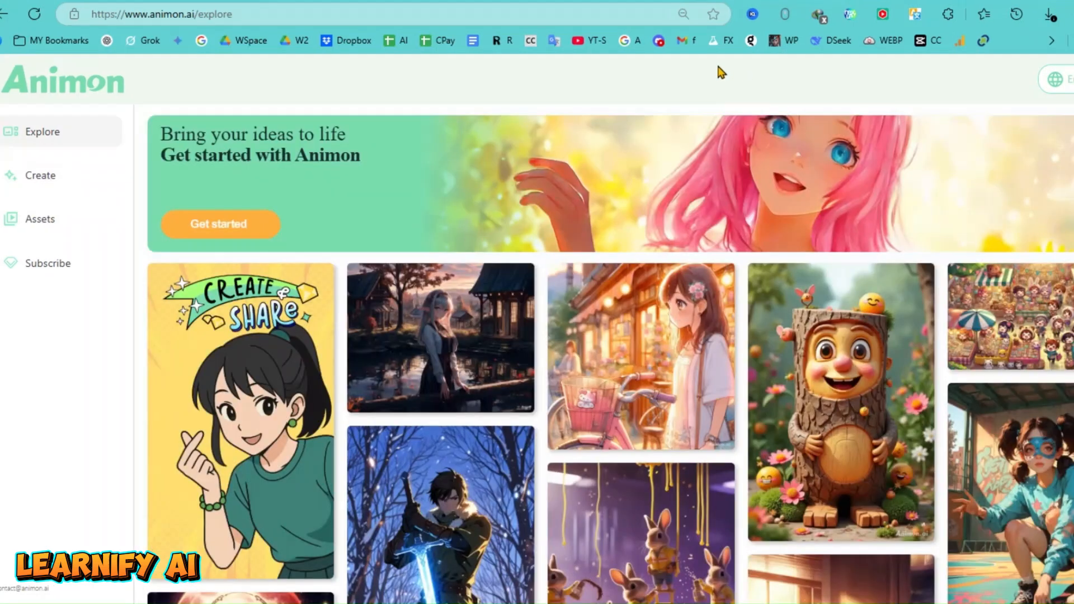
pyautogui.scroll(-3)
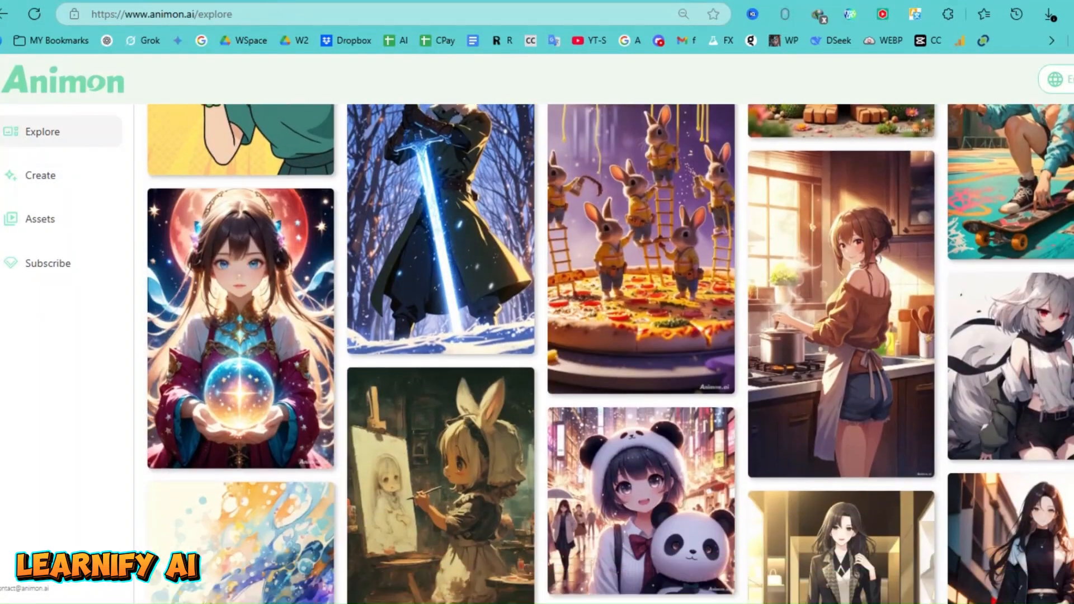
pyautogui.scroll(-3)
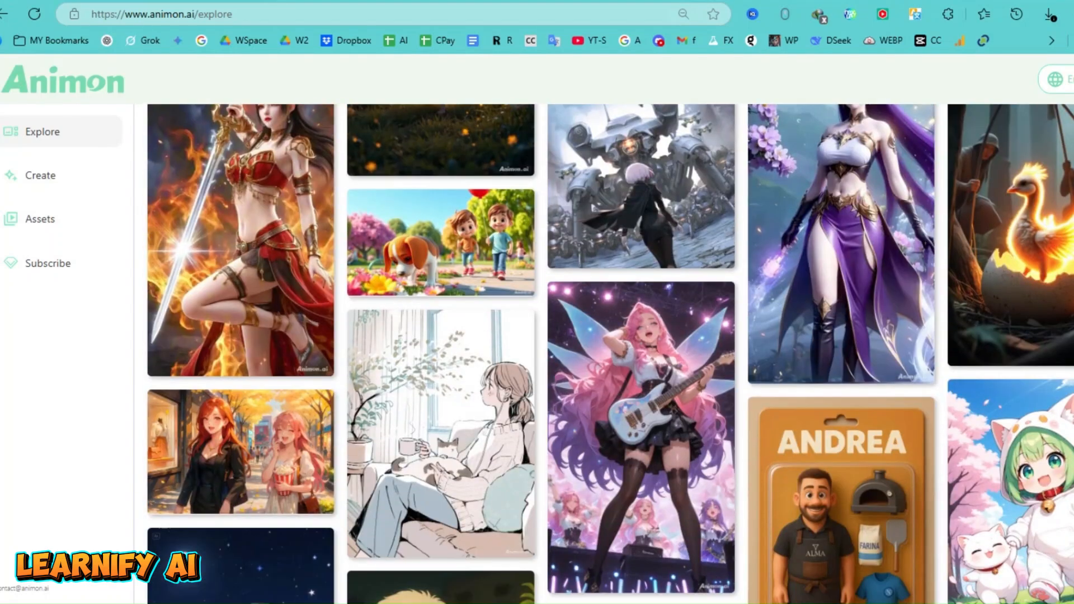
pyautogui.scroll(-3)
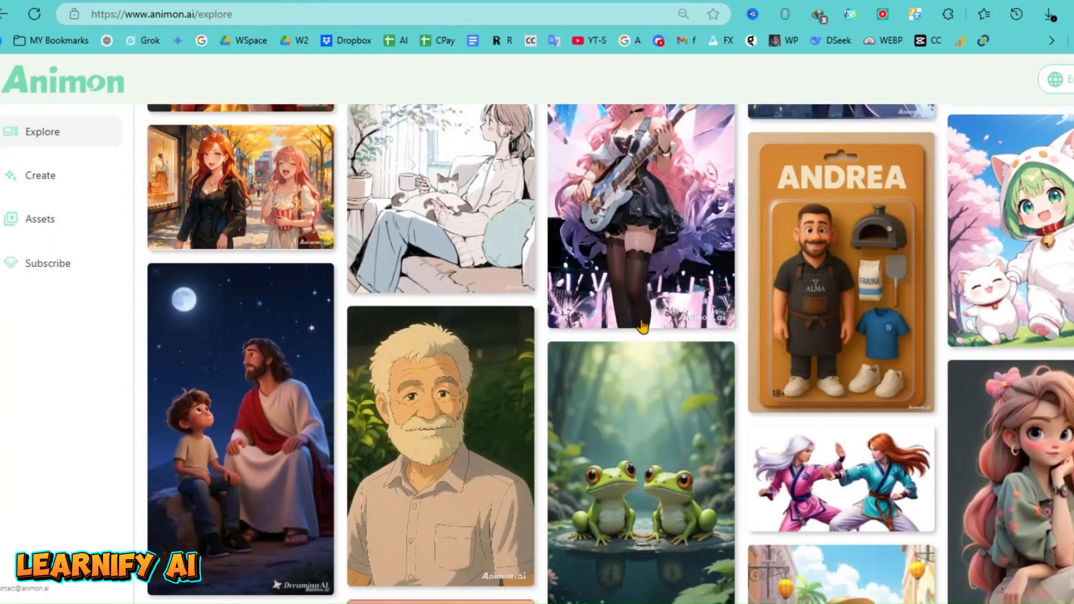